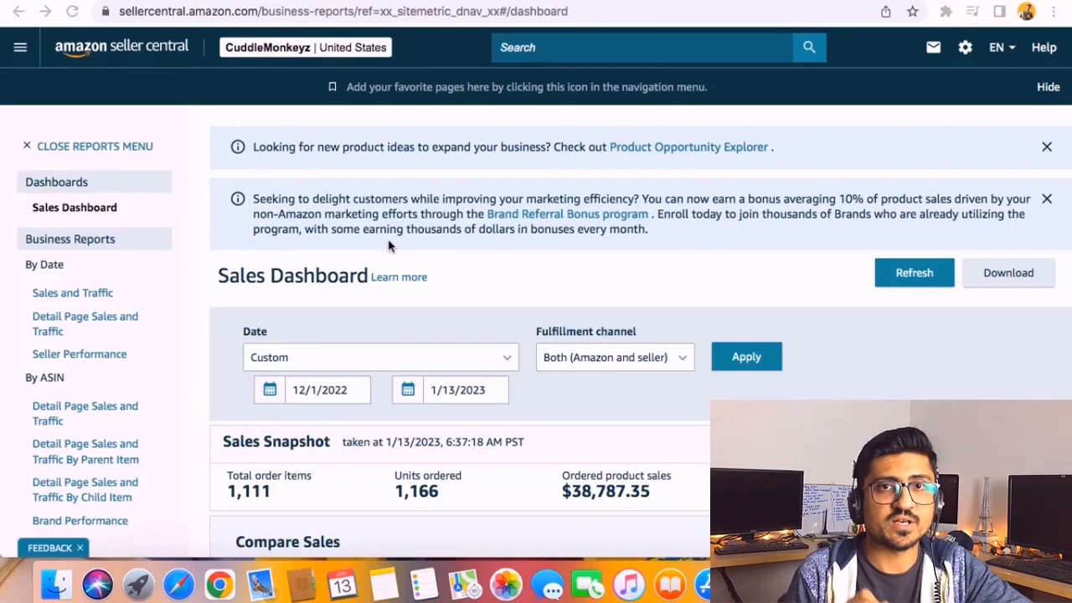
{"action": "mouse_move", "coordinate": [220, 368]}
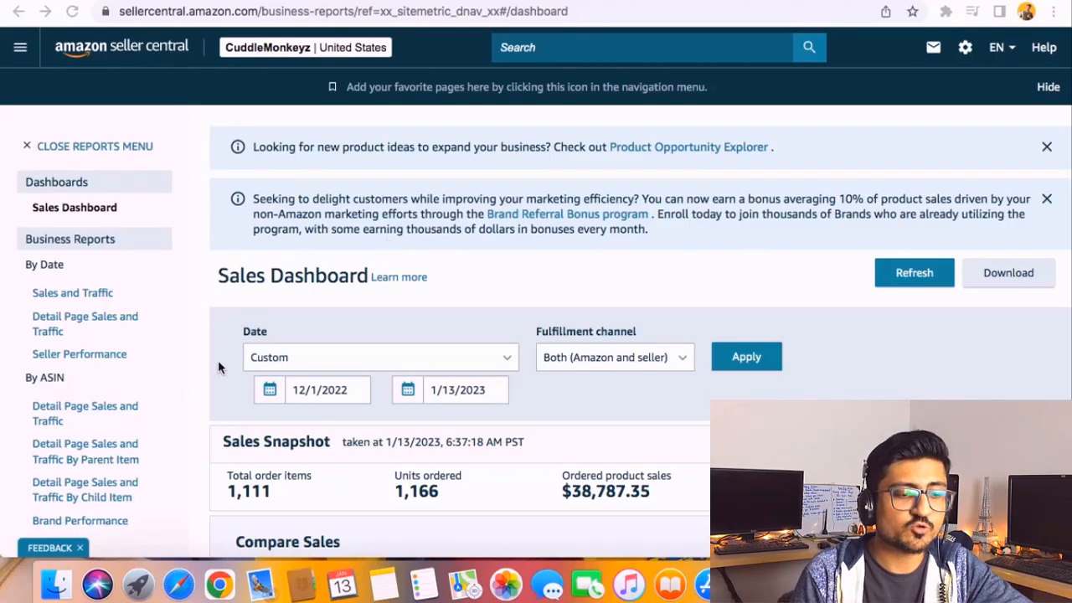
Set the campaign date range to January 1 – January 13, 2023.
{"action": "scroll", "scroll_direction": "down", "scroll_amount": 3}
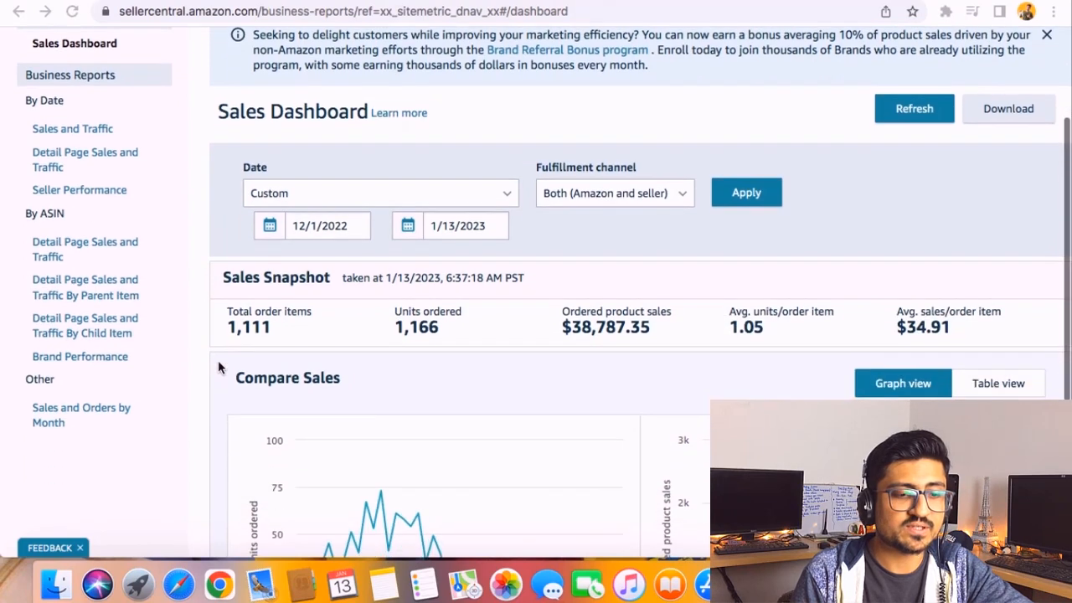
{"action": "mouse_move", "coordinate": [328, 233]}
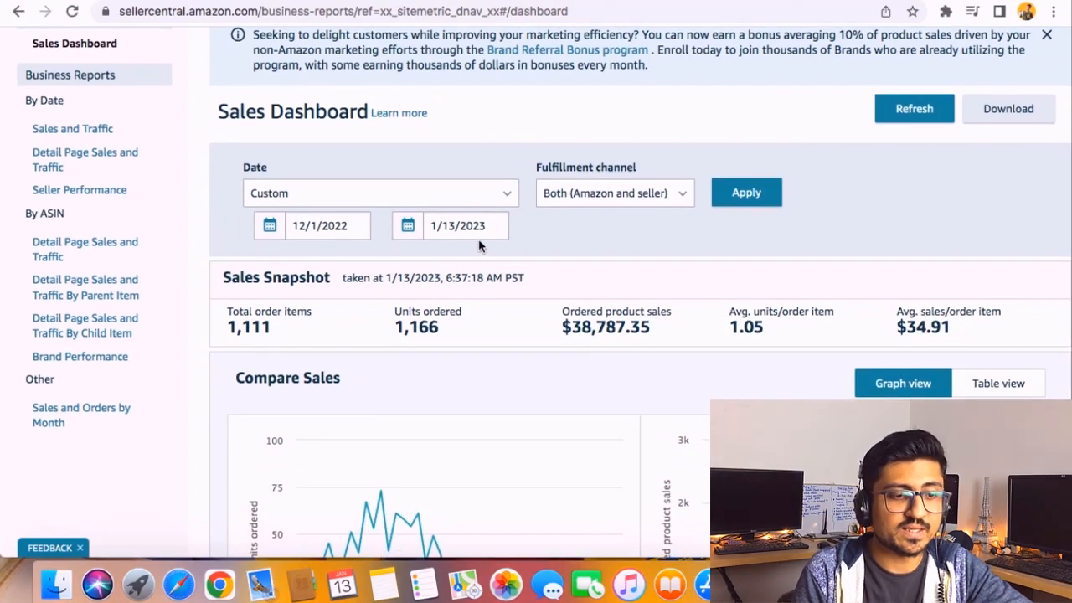
{"action": "mouse_move", "coordinate": [415, 341]}
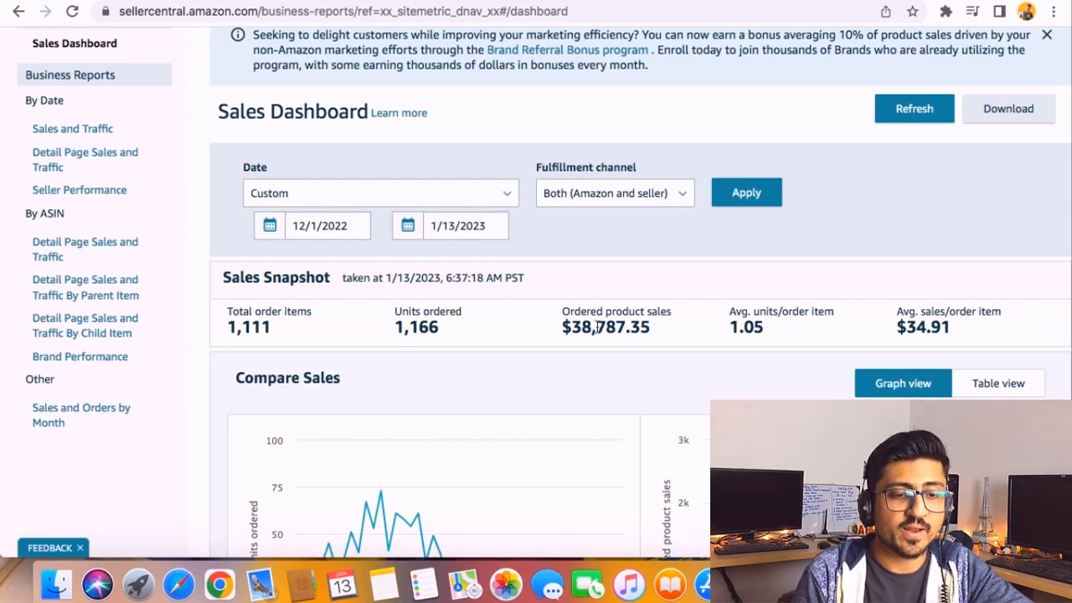
{"action": "mouse_move", "coordinate": [593, 327]}
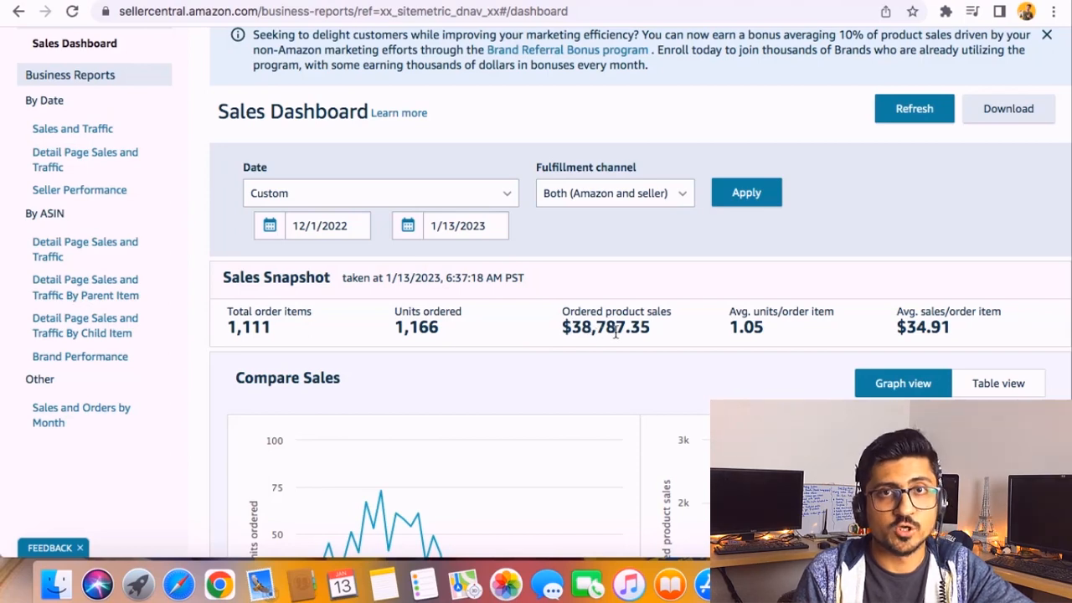
{"action": "left_click", "coordinate": [327, 225]}
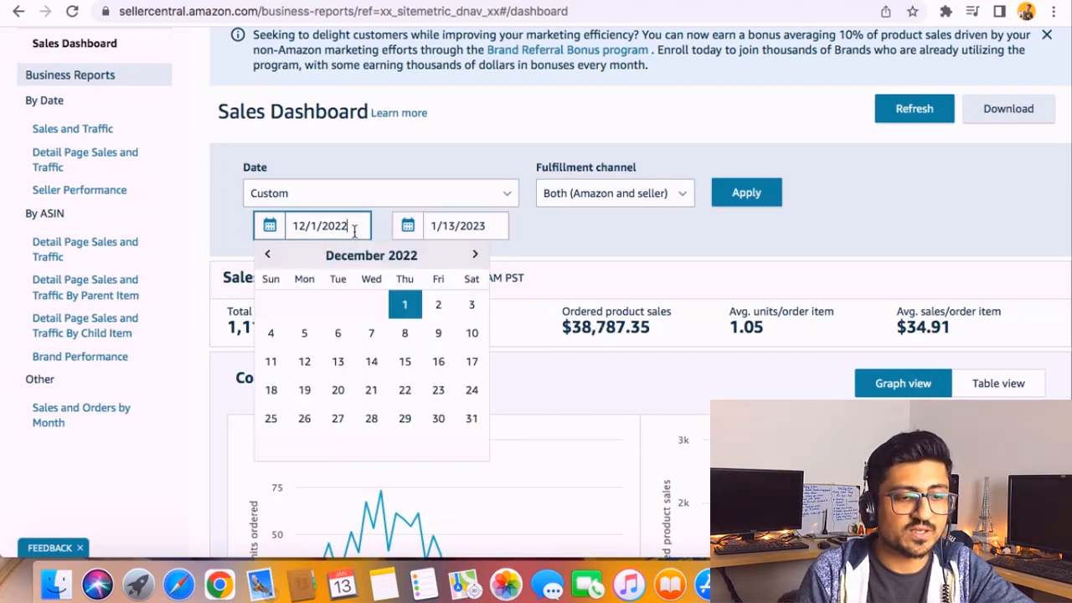
{"action": "left_click", "coordinate": [475, 255]}
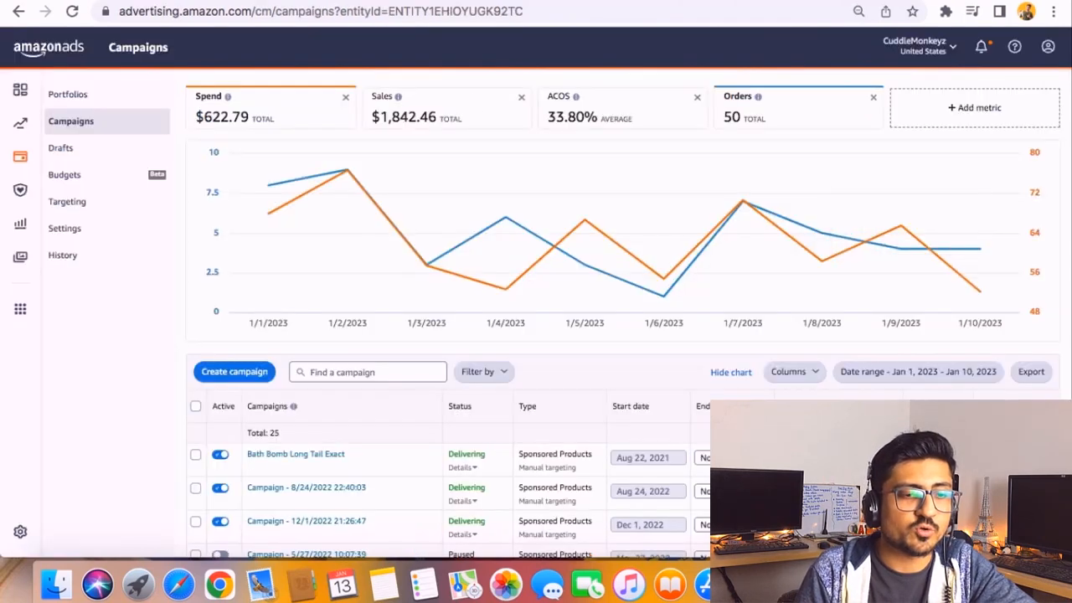
{"action": "mouse_move", "coordinate": [918, 377]}
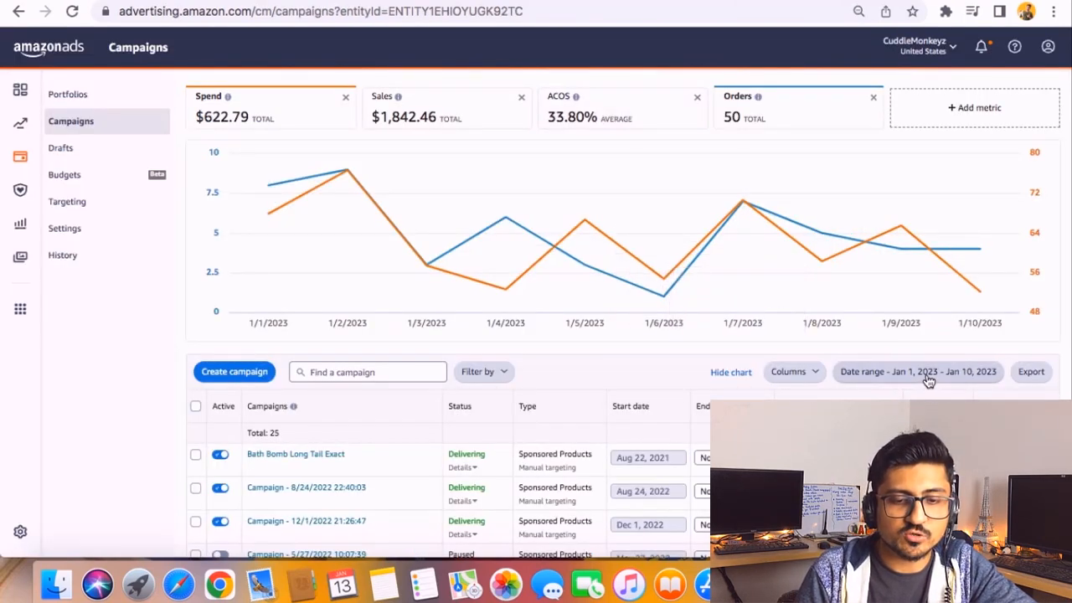
{"action": "left_click", "coordinate": [917, 371]}
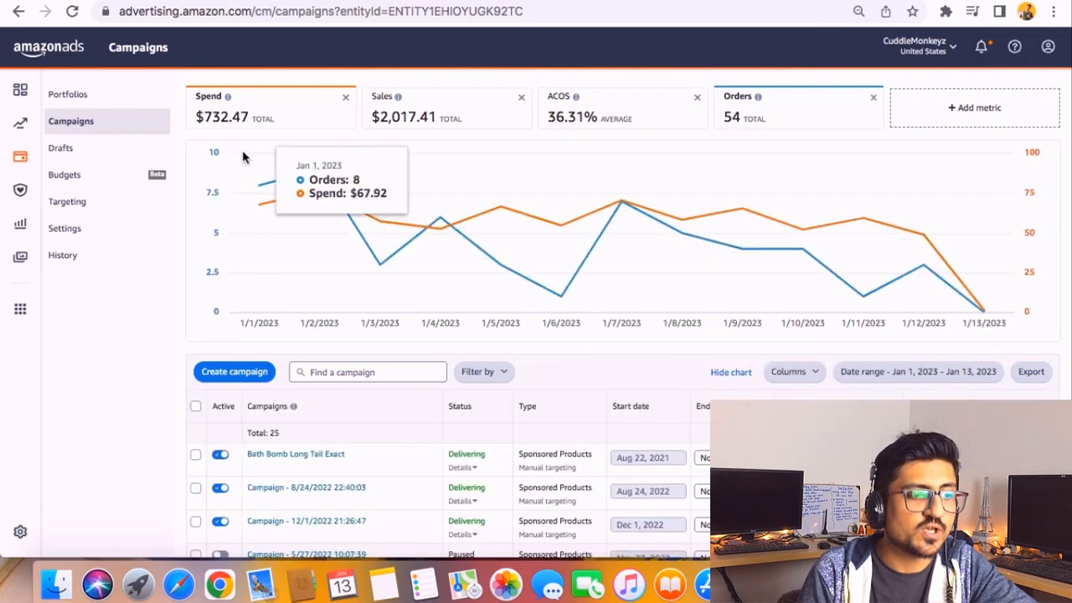
{"action": "mouse_move", "coordinate": [801, 176]}
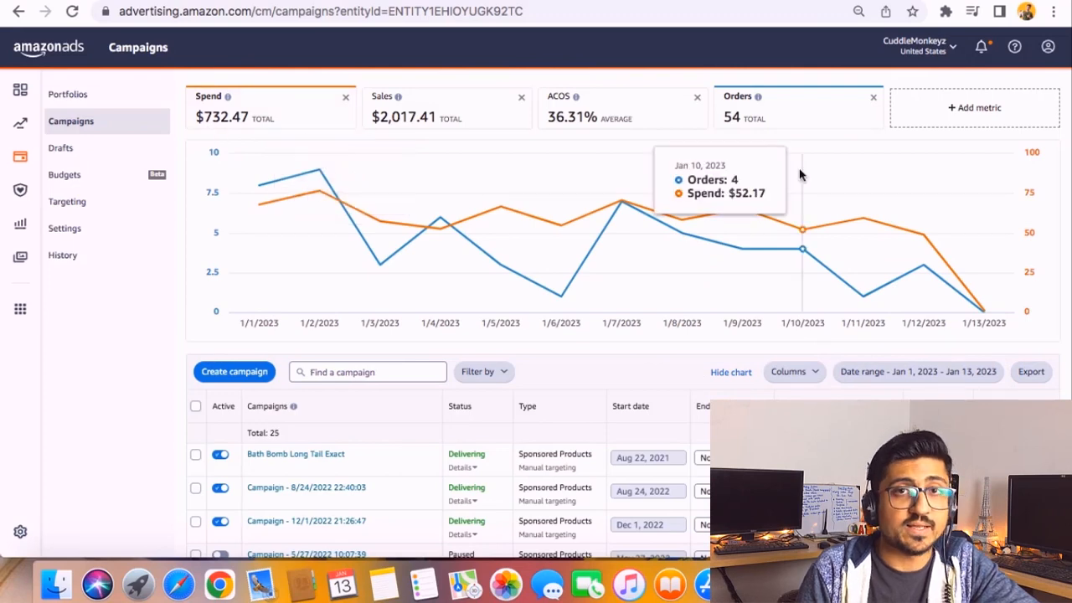
{"action": "mouse_move", "coordinate": [766, 138]}
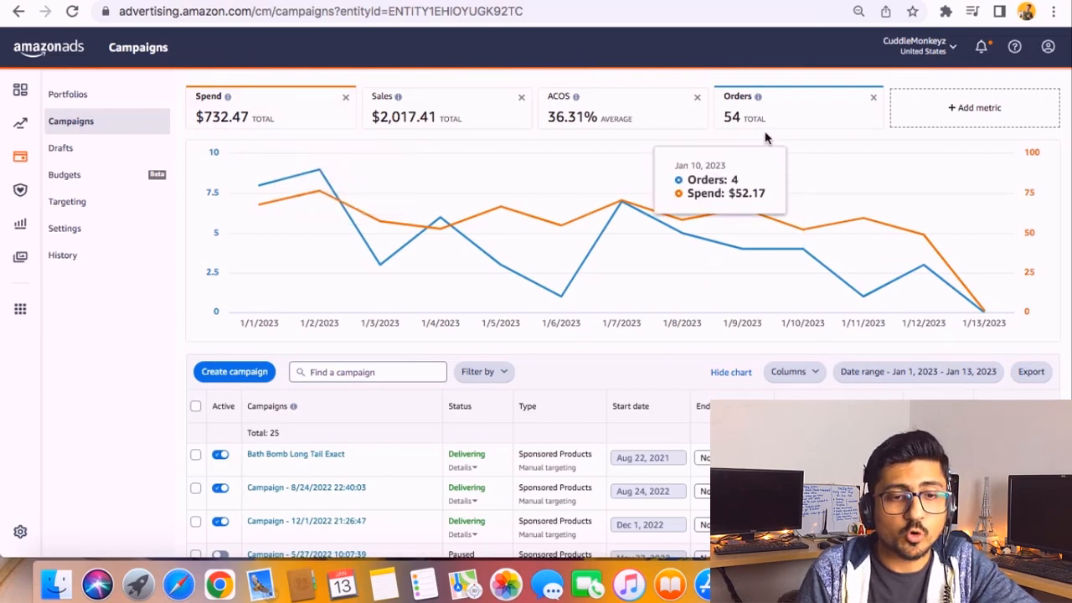
{"action": "mouse_move", "coordinate": [765, 138]}
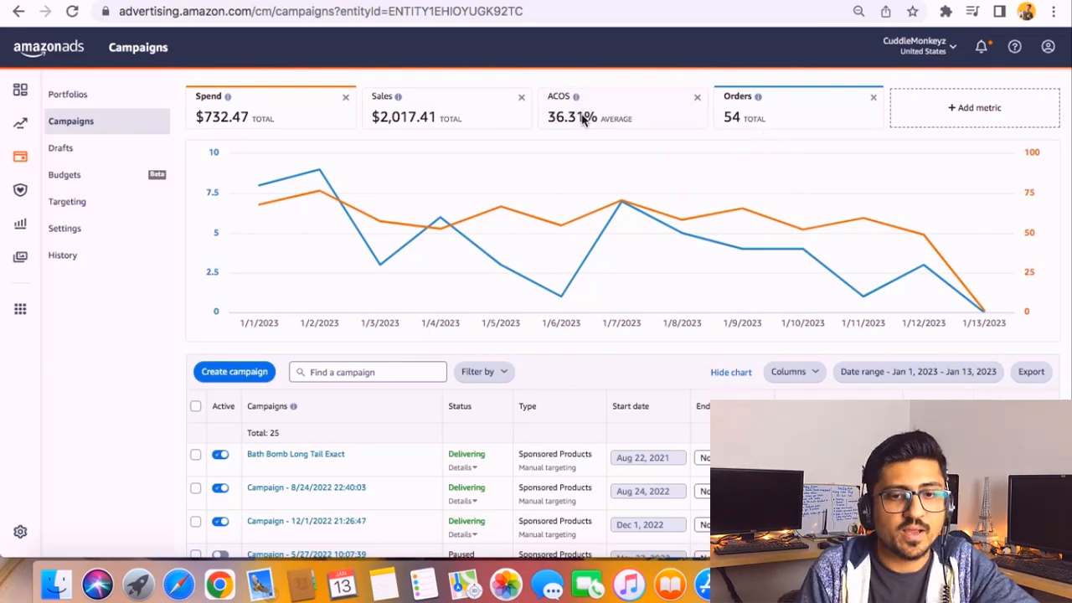
Open the Add metric panel to list impressions, clicks, CPC, CTR and ROAS.
{"action": "left_click", "coordinate": [974, 107]}
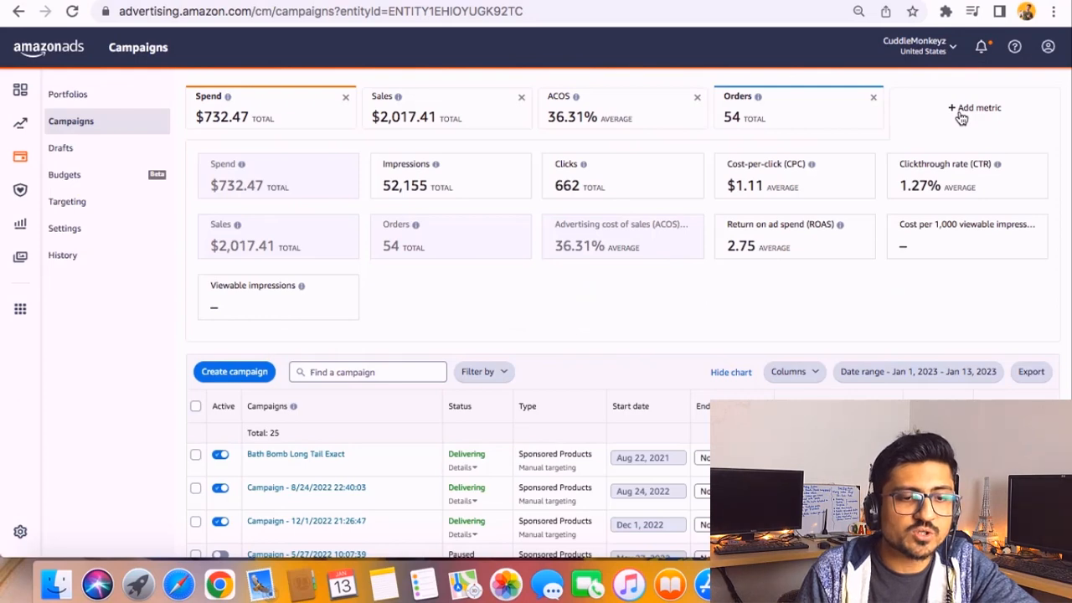
{"action": "mouse_move", "coordinate": [761, 319]}
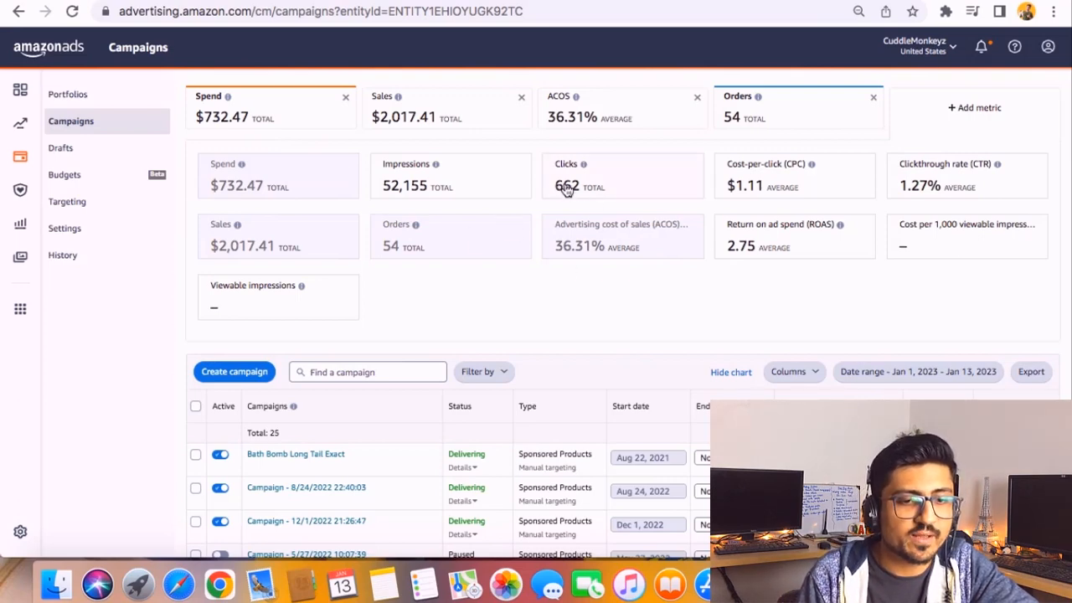
{"action": "mouse_move", "coordinate": [998, 178]}
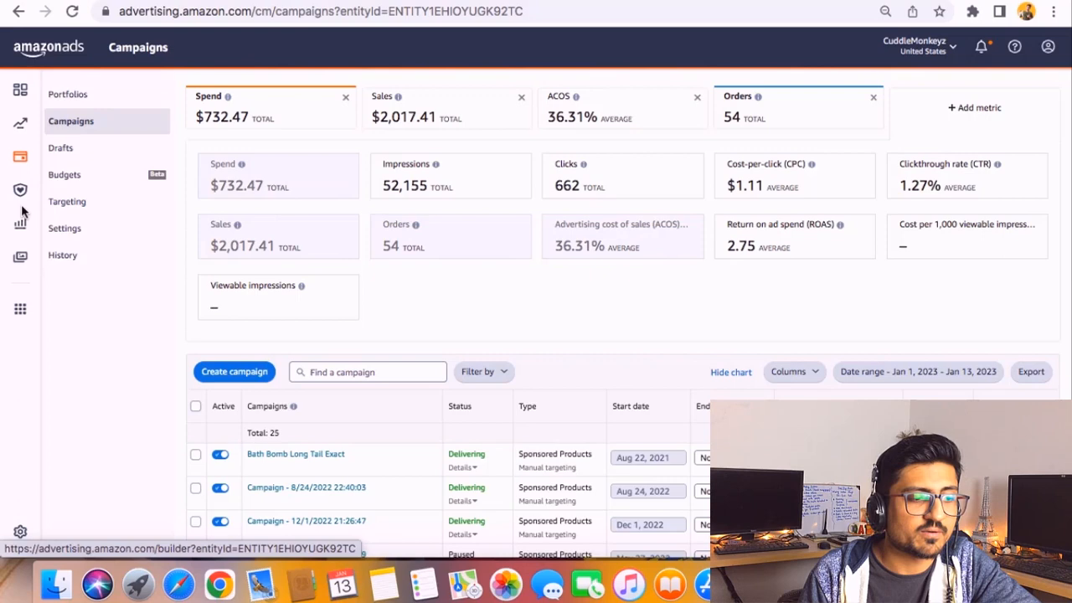
{"action": "mouse_move", "coordinate": [20, 224]}
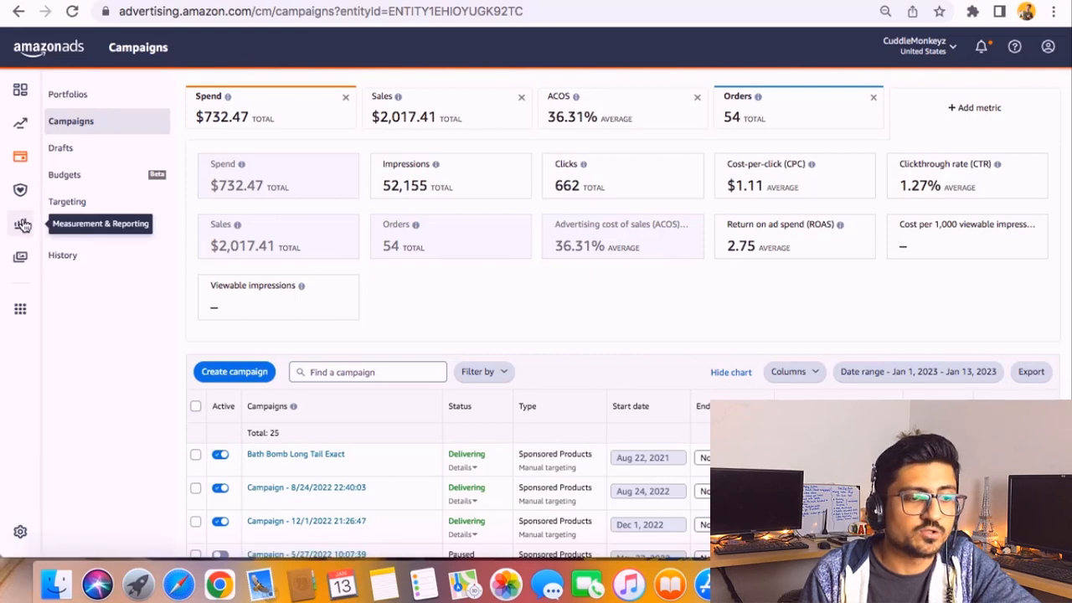
Go to Measurement & Reporting and open Sponsored ads reports.
{"action": "left_click", "coordinate": [22, 225]}
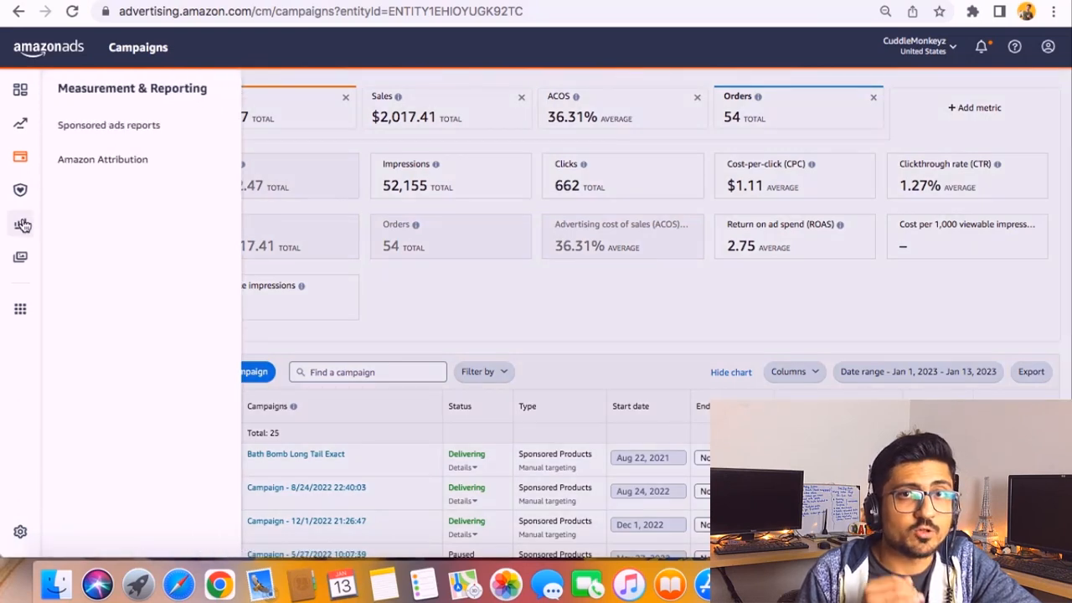
{"action": "mouse_move", "coordinate": [108, 125]}
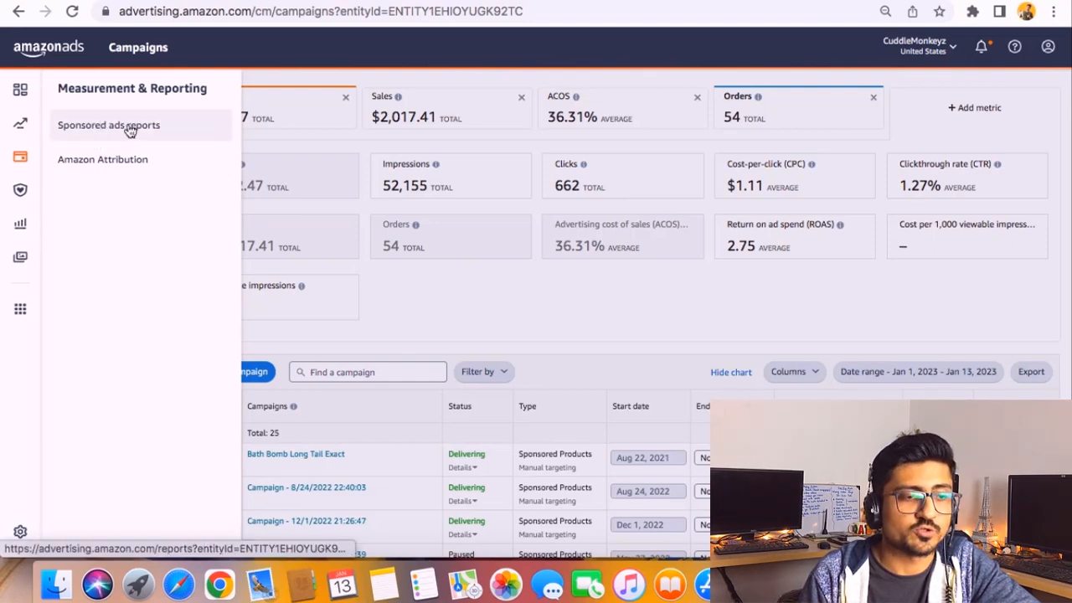
{"action": "left_click", "coordinate": [108, 124]}
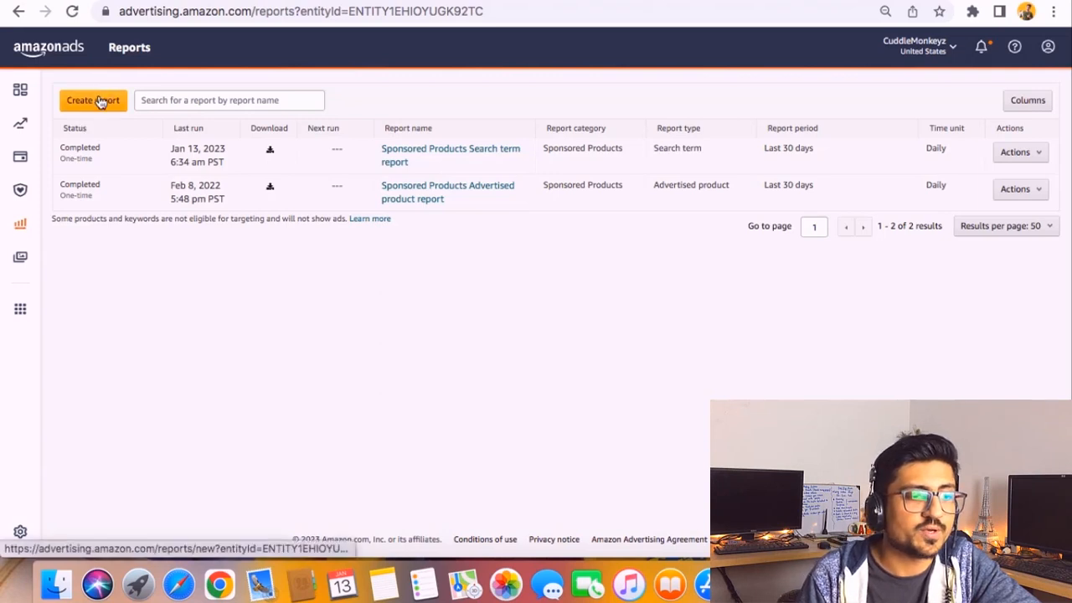
Start a new report and choose Sponsored Products as its category.
{"action": "left_click", "coordinate": [92, 99]}
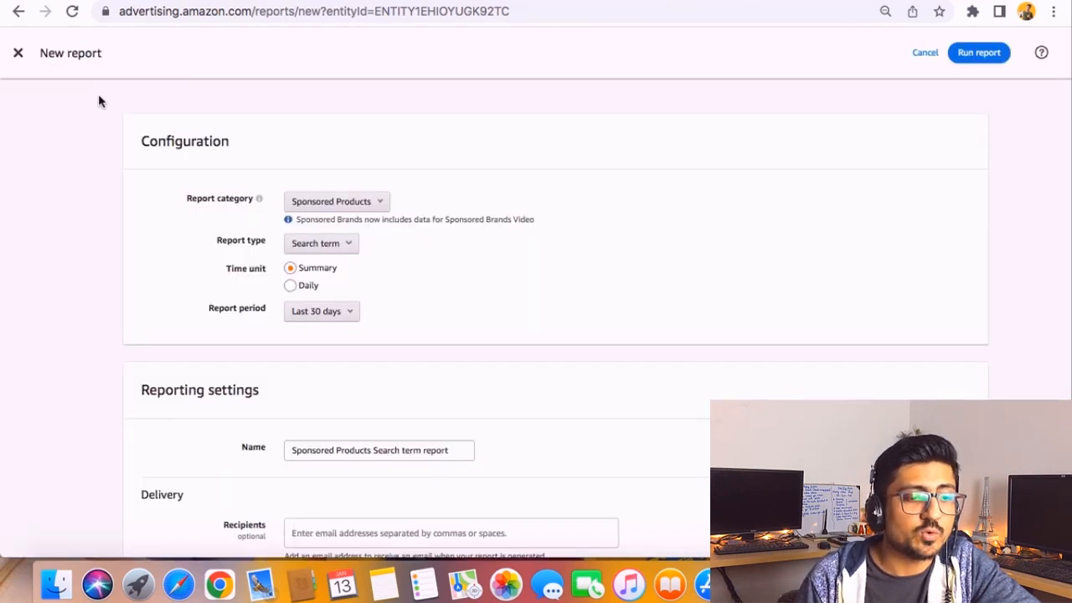
{"action": "mouse_move", "coordinate": [443, 185]}
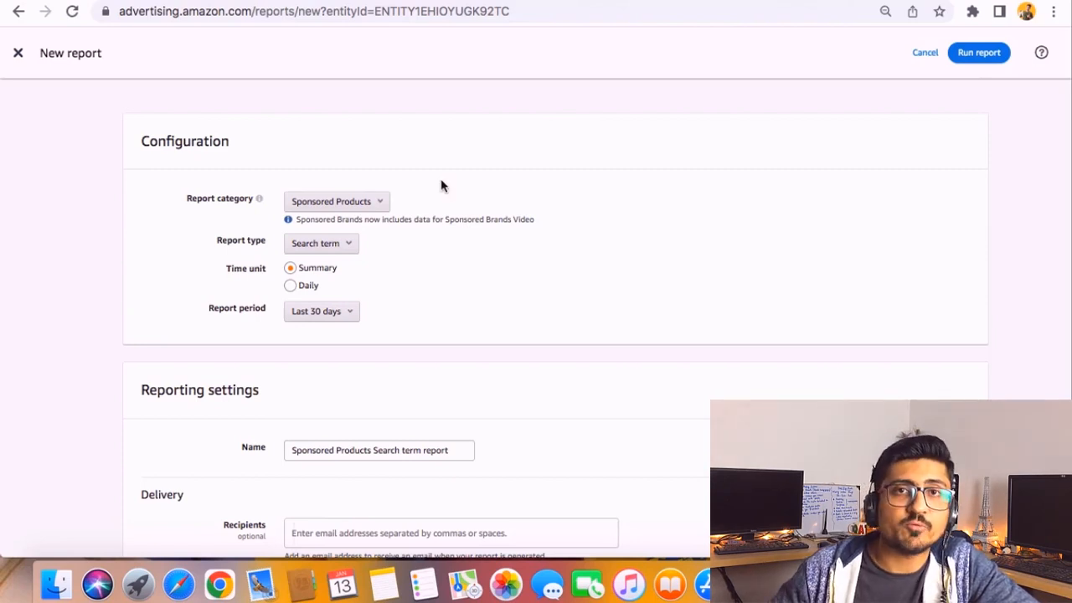
{"action": "mouse_move", "coordinate": [412, 192]}
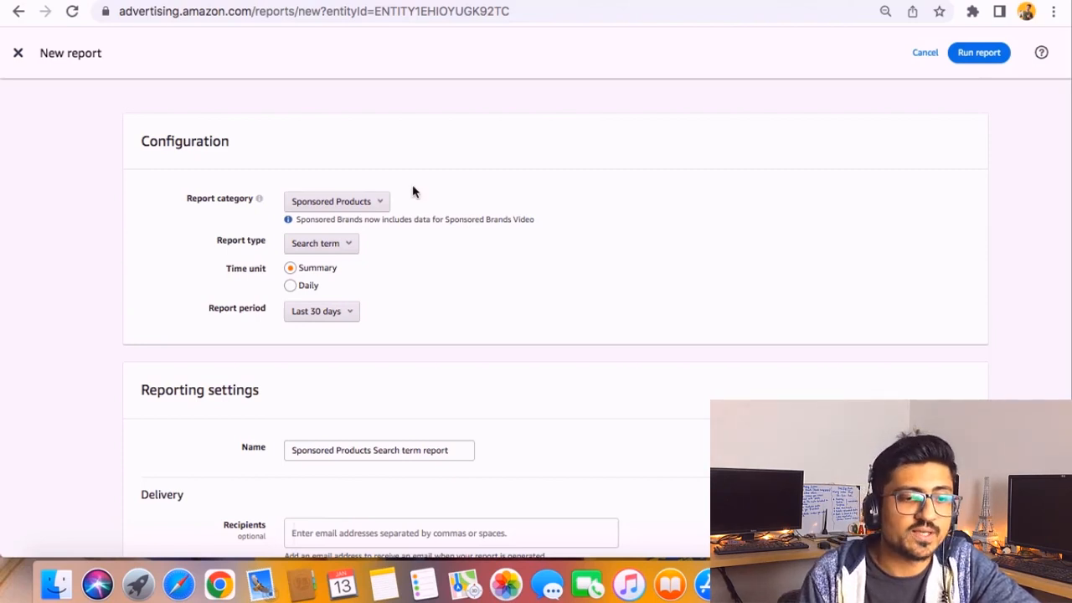
{"action": "left_click", "coordinate": [335, 201]}
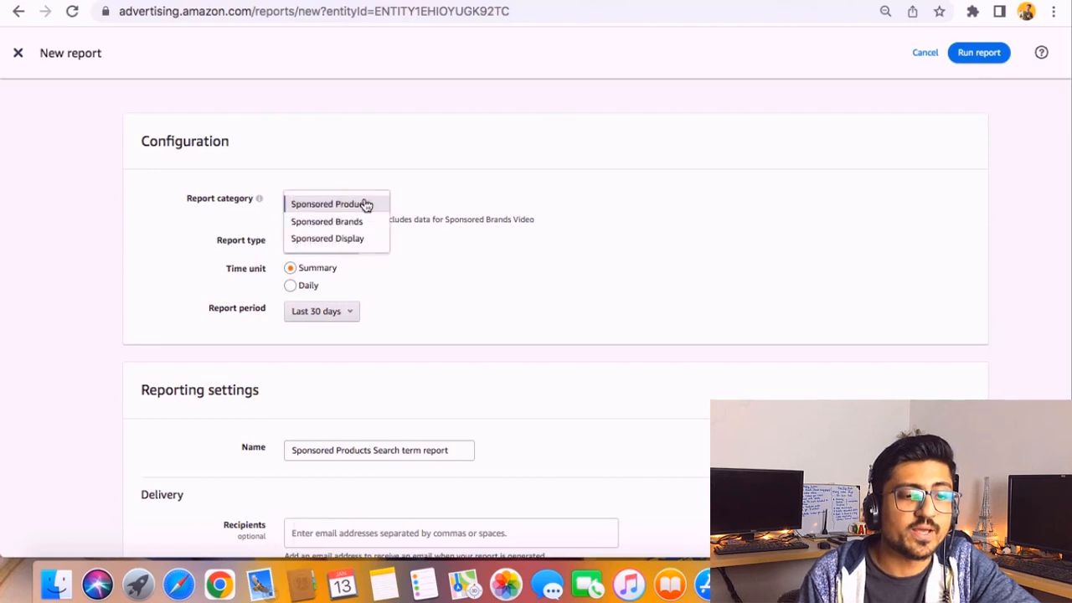
{"action": "mouse_move", "coordinate": [406, 203]}
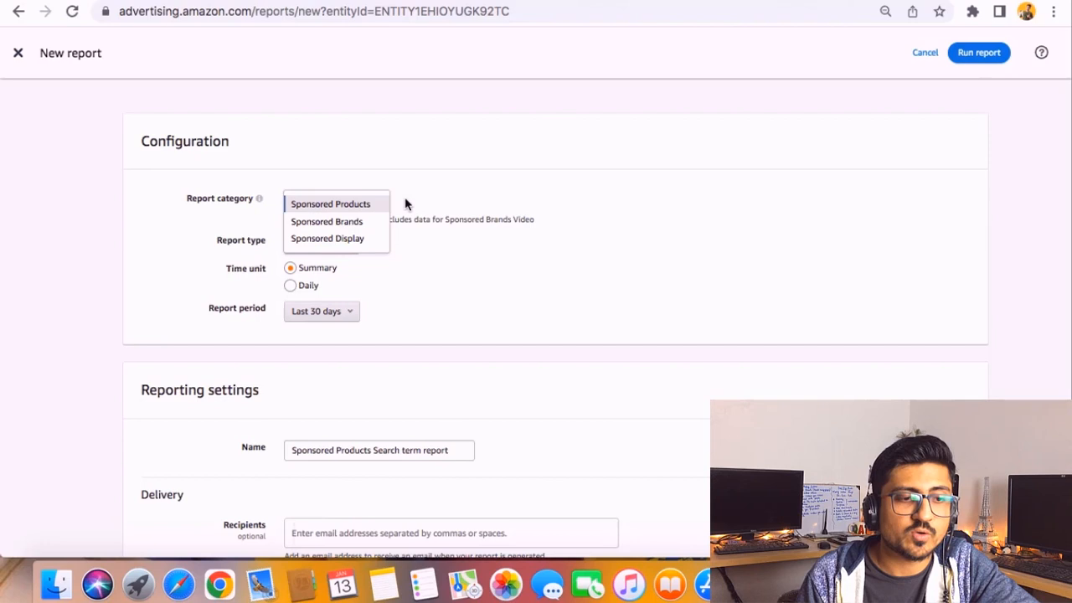
{"action": "left_click", "coordinate": [330, 203]}
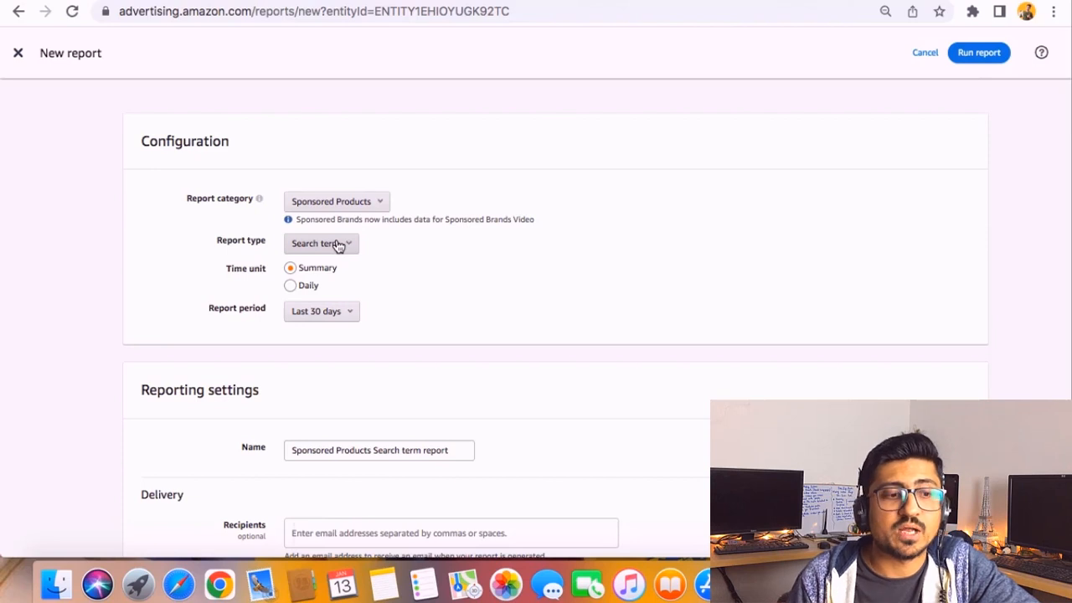
Show the Sponsored Products report type list, from Search term to Gross and Invalid Traffic.
{"action": "left_click", "coordinate": [321, 243]}
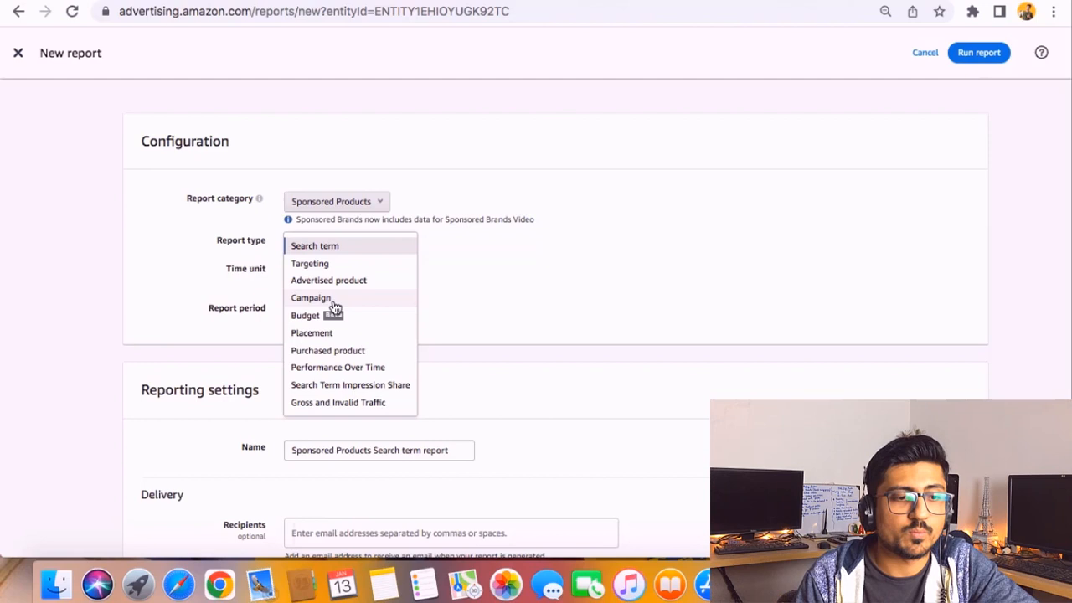
{"action": "mouse_move", "coordinate": [331, 245]}
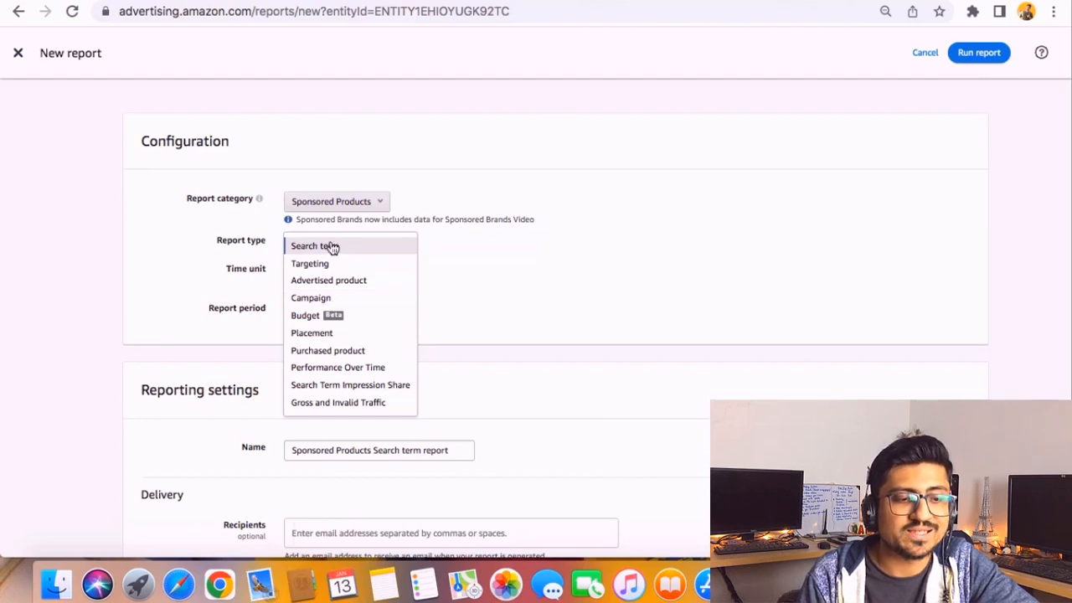
{"action": "mouse_move", "coordinate": [325, 299]}
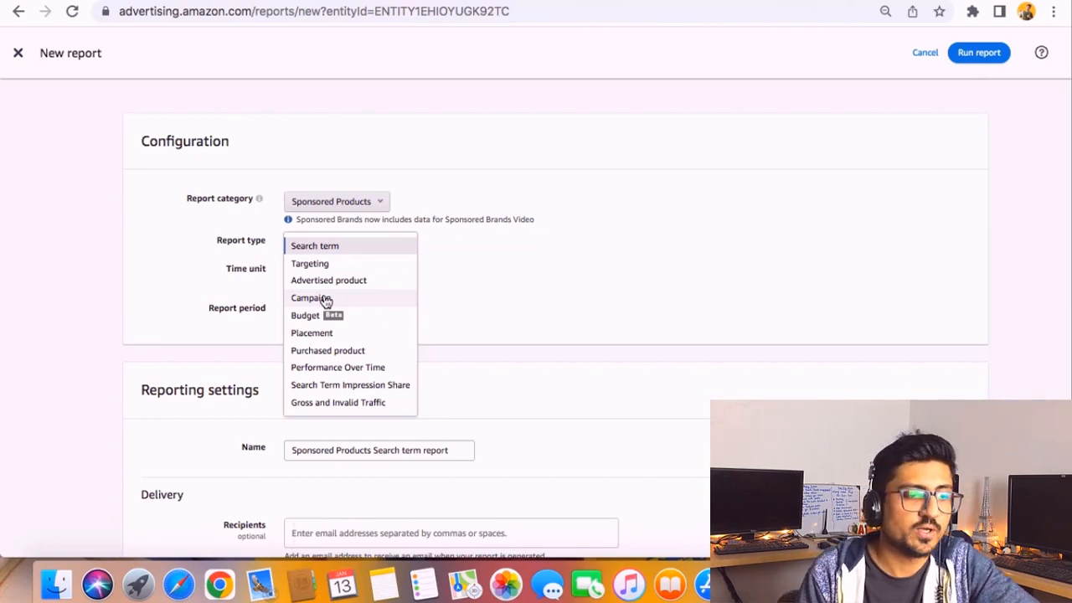
Keep Search term, Summary and Last 30 days, with delivery scheduled for Now.
{"action": "left_click", "coordinate": [314, 245]}
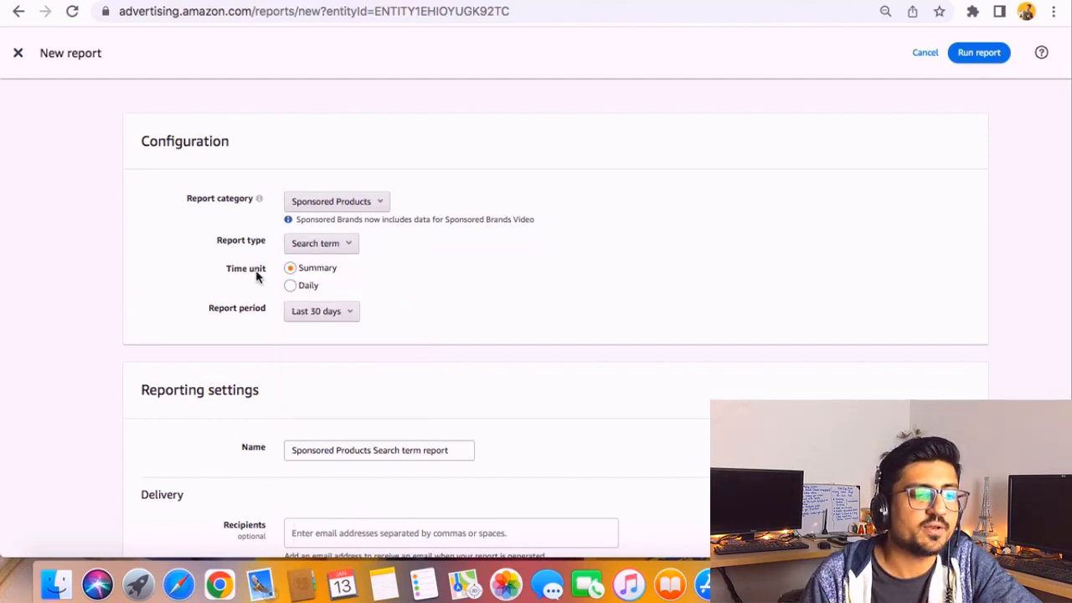
{"action": "mouse_move", "coordinate": [323, 276]}
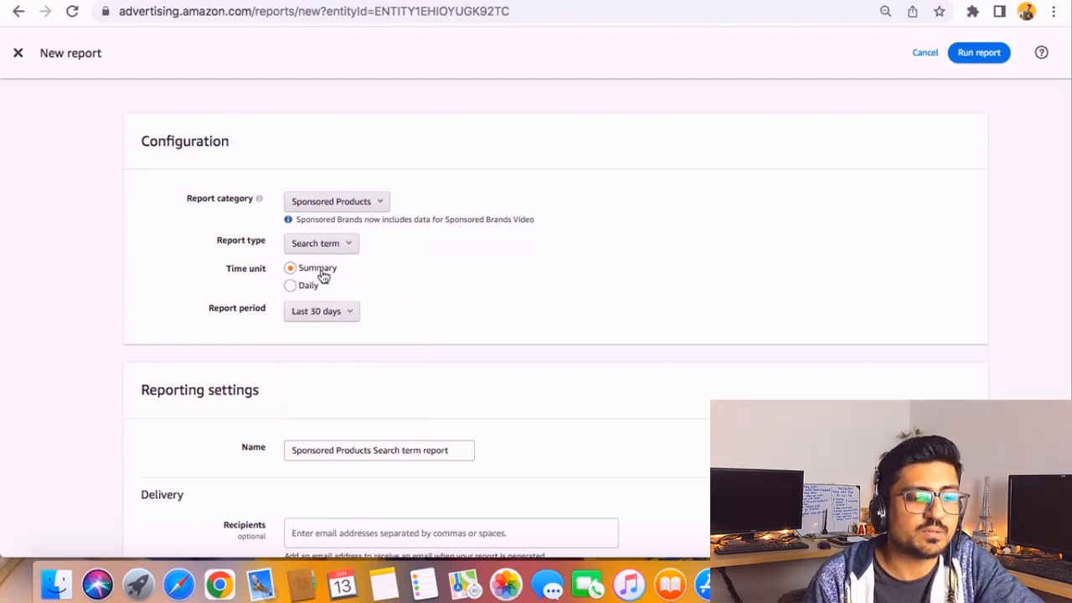
{"action": "mouse_move", "coordinate": [258, 318]}
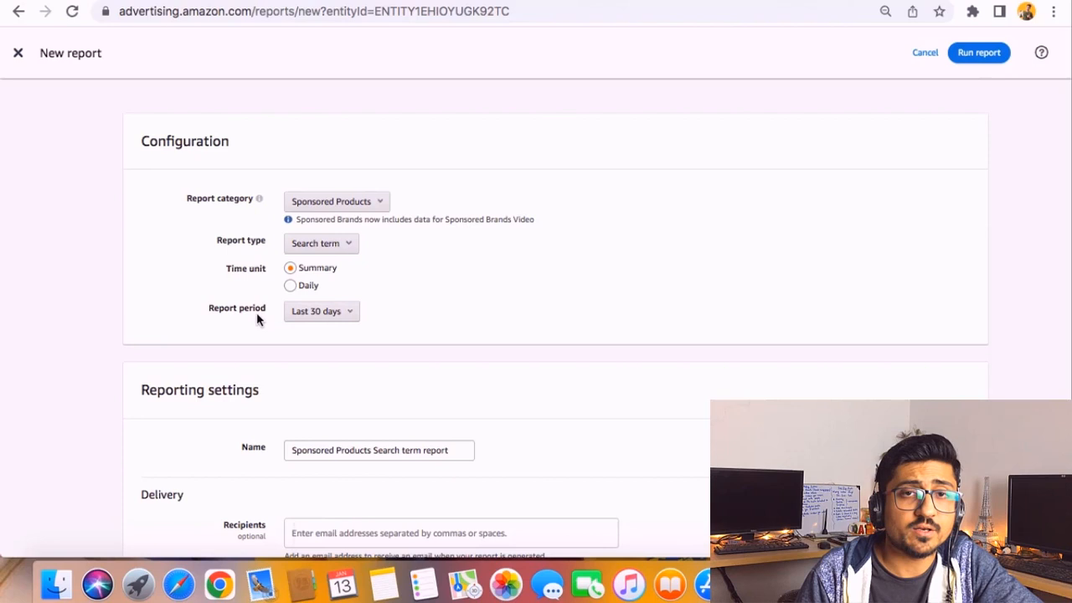
{"action": "mouse_move", "coordinate": [322, 310]}
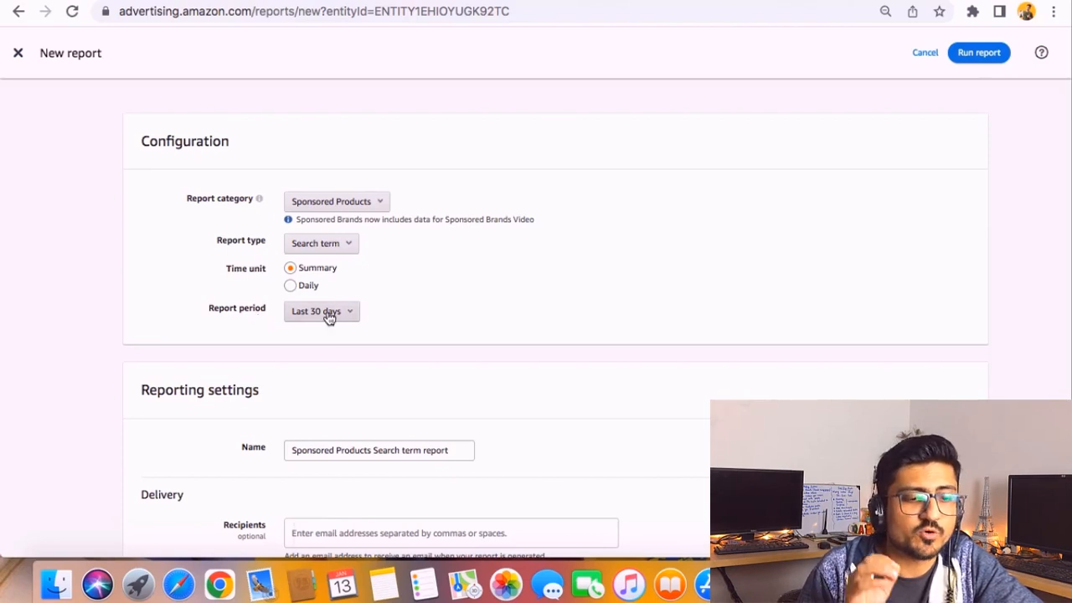
{"action": "left_click", "coordinate": [322, 311]}
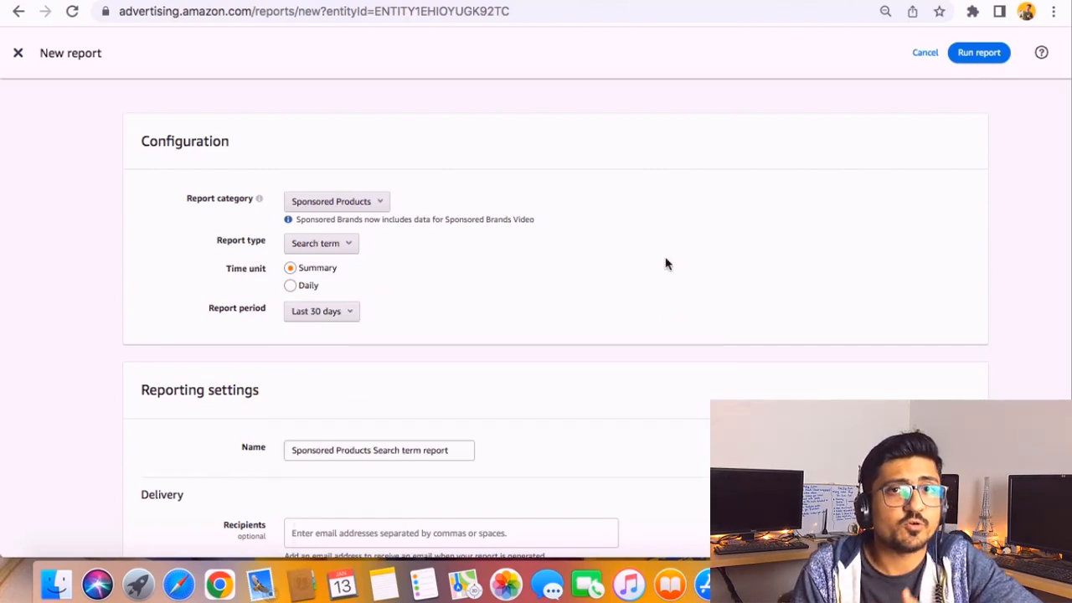
{"action": "mouse_move", "coordinate": [482, 338]}
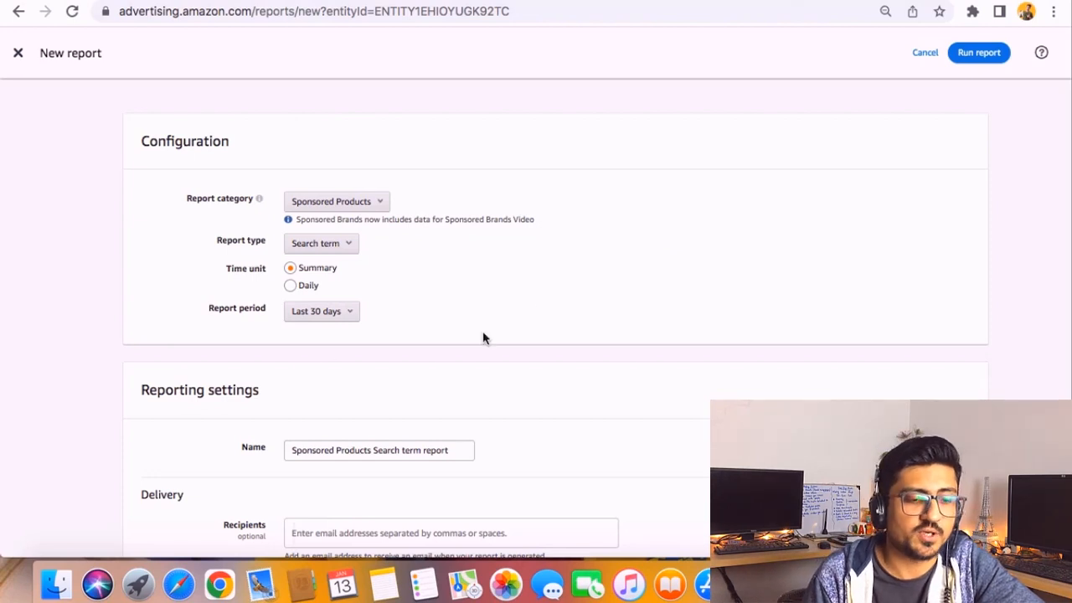
{"action": "scroll", "scroll_direction": "down", "scroll_amount": 3}
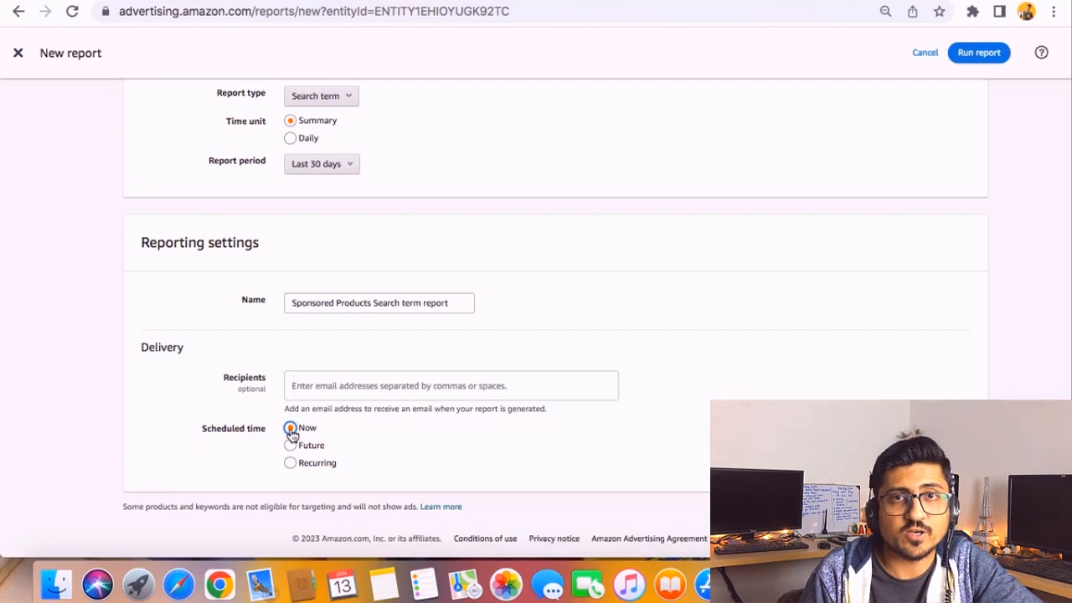
{"action": "mouse_move", "coordinate": [401, 199]}
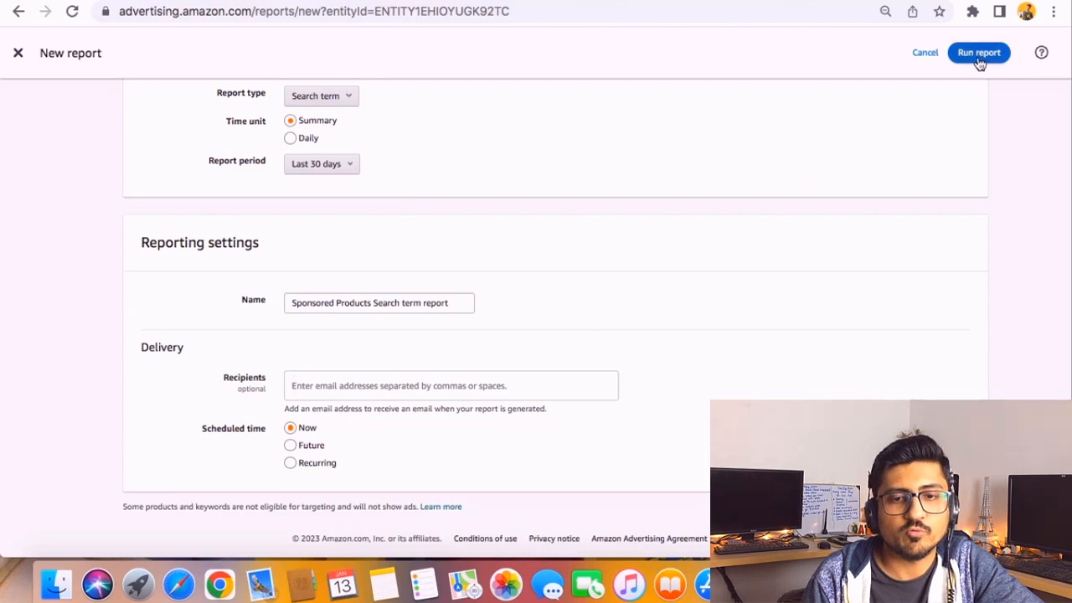
Run the Sponsored Products Search term report and view its run history.
{"action": "left_click", "coordinate": [978, 52]}
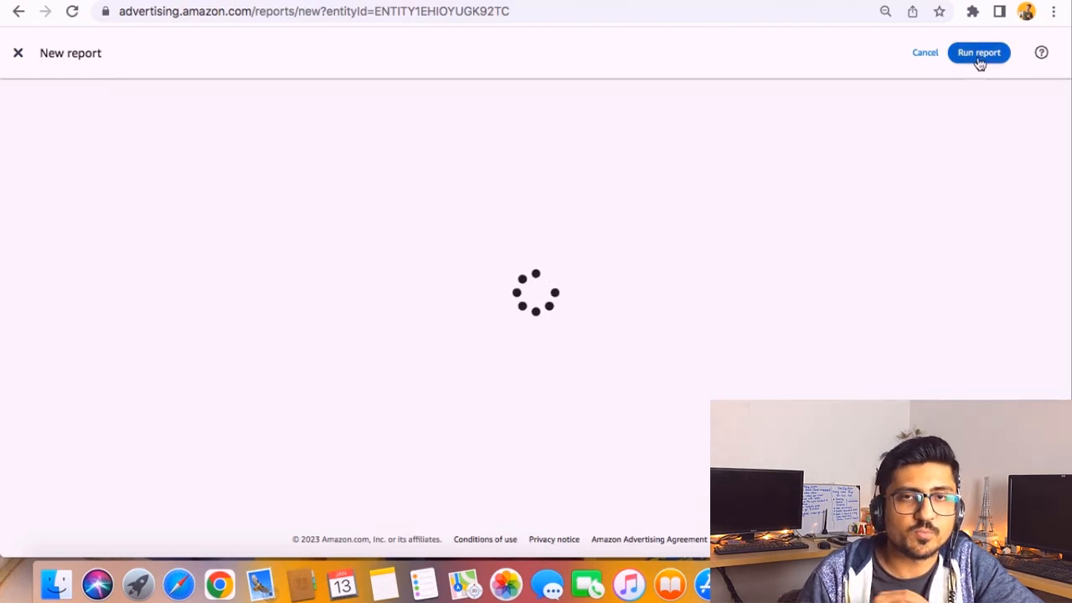
{"action": "left_click", "coordinate": [978, 52]}
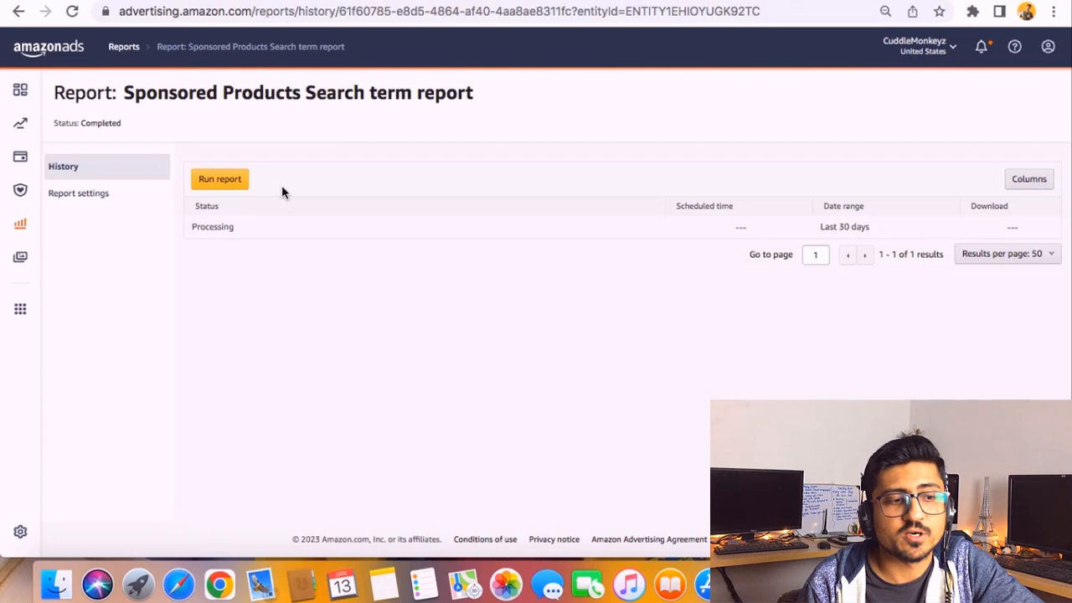
{"action": "left_click", "coordinate": [219, 178]}
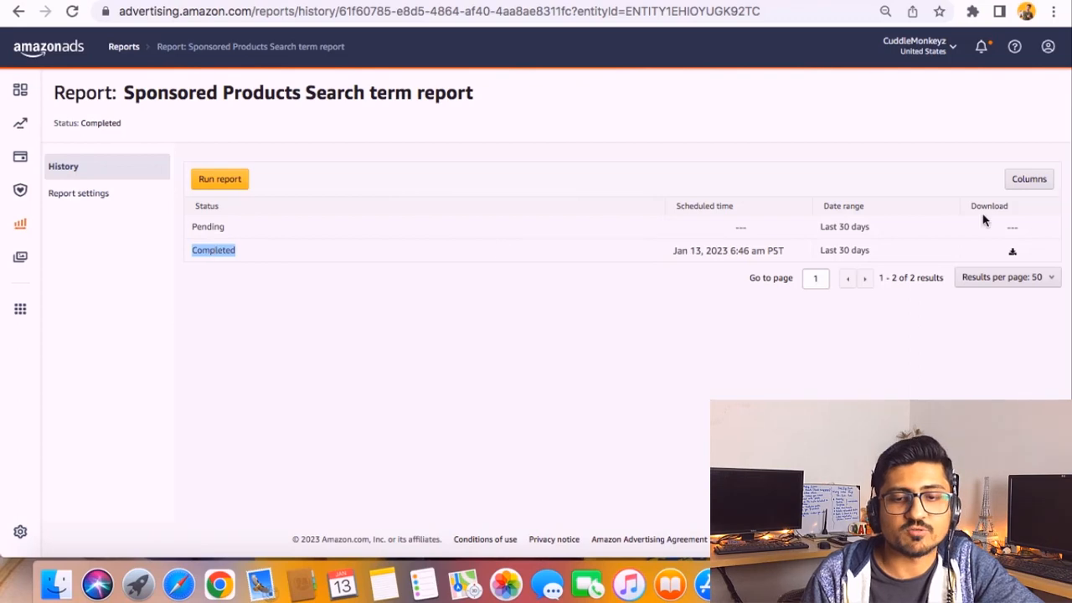
{"action": "mouse_move", "coordinate": [1012, 256]}
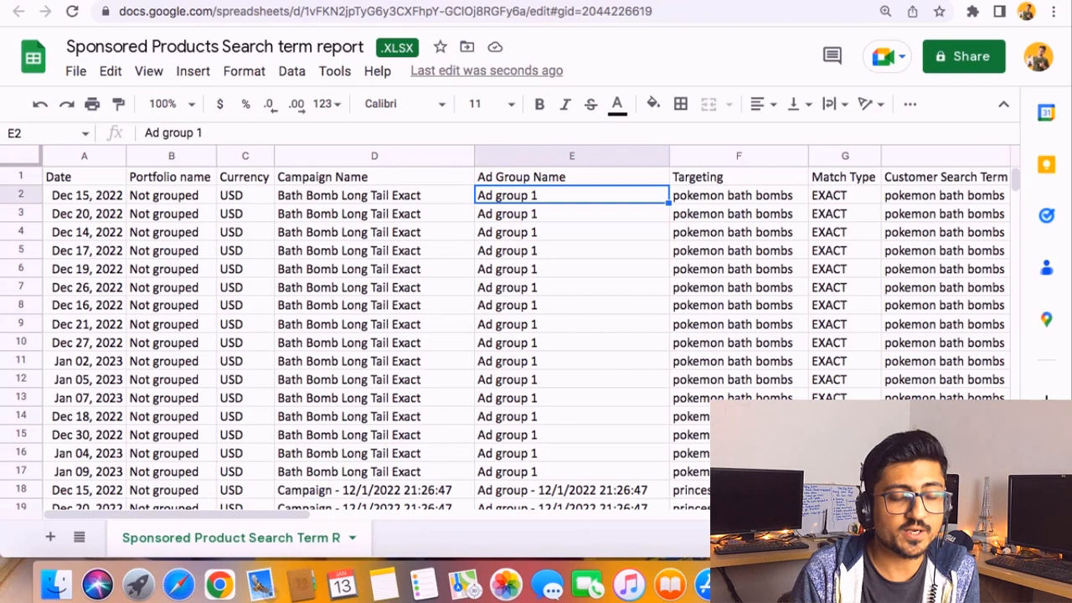
{"action": "left_click", "coordinate": [737, 195]}
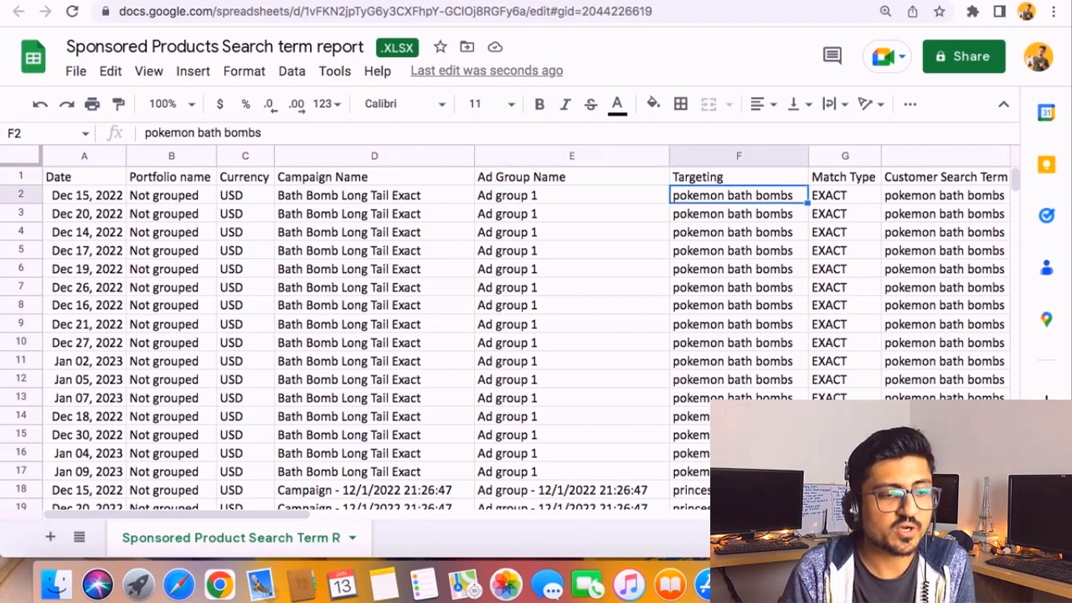
{"action": "left_click", "coordinate": [572, 195]}
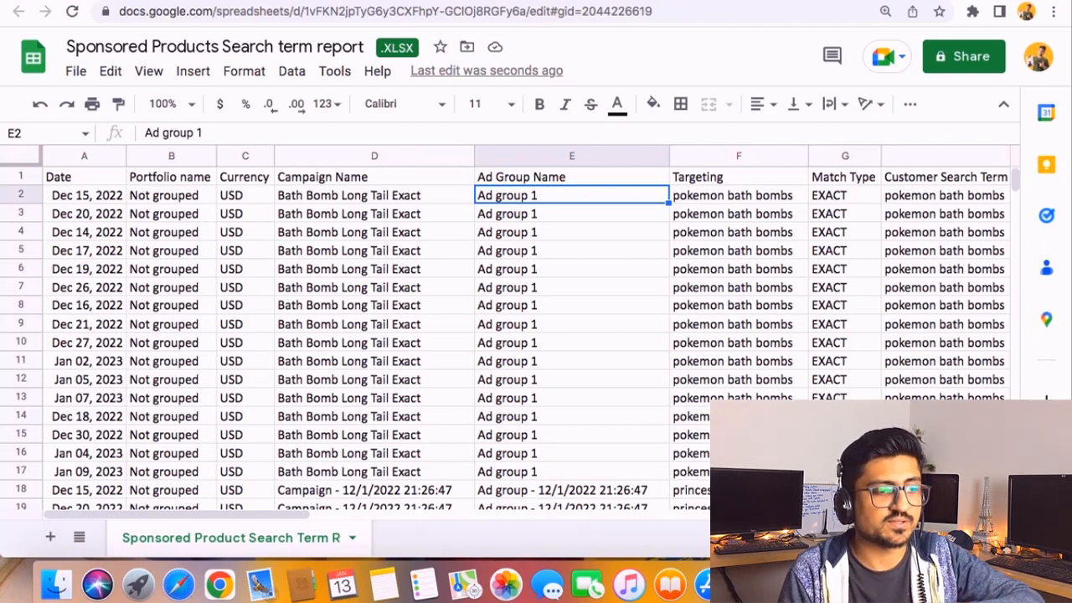
{"action": "left_click", "coordinate": [84, 195]}
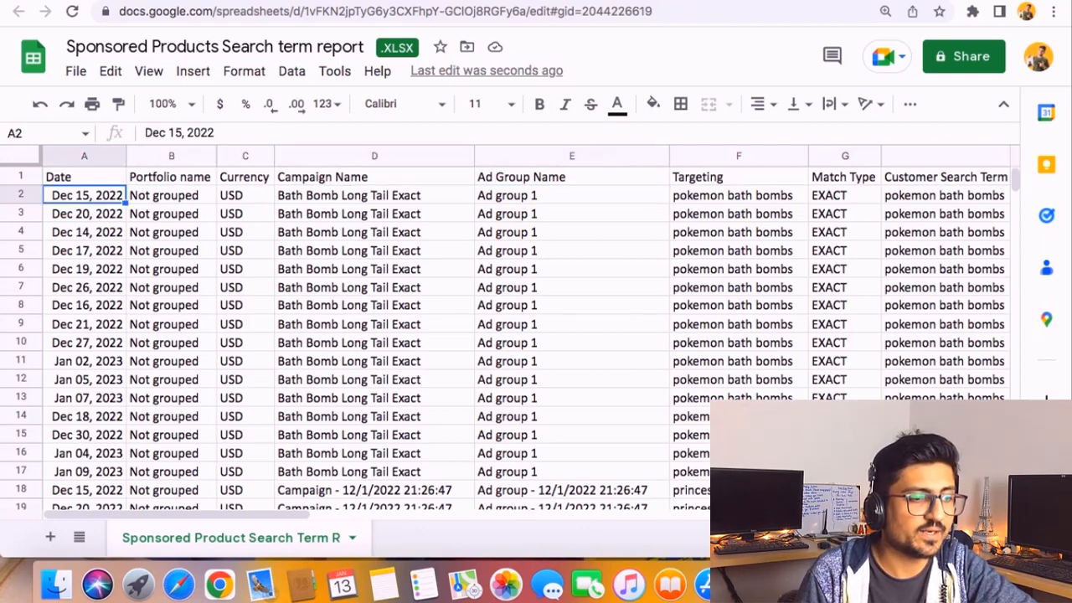
{"action": "left_click", "coordinate": [844, 195]}
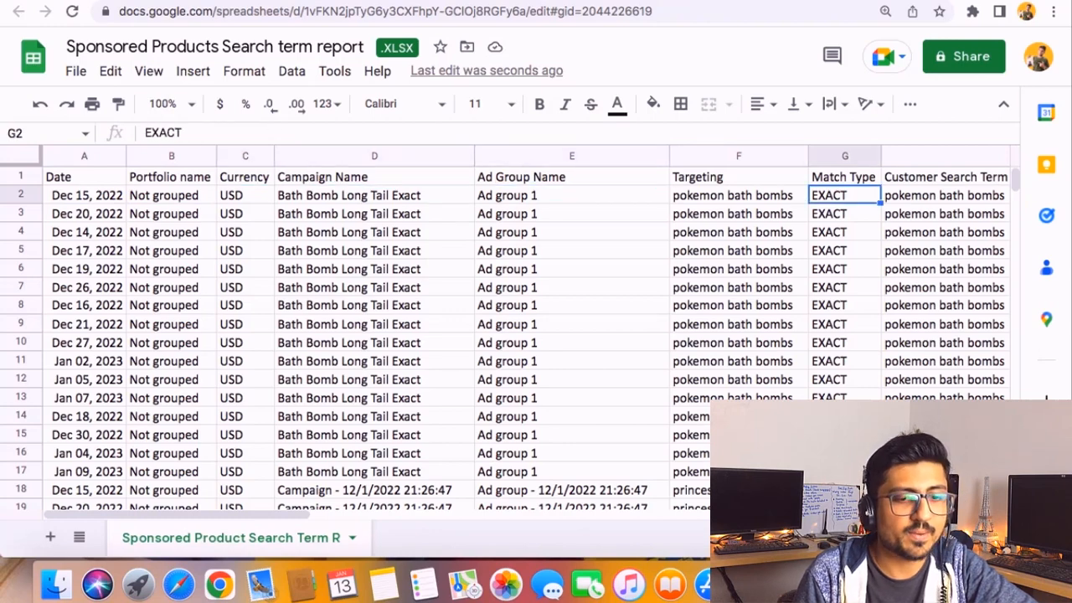
{"action": "scroll", "scroll_direction": "right", "scroll_amount": 3}
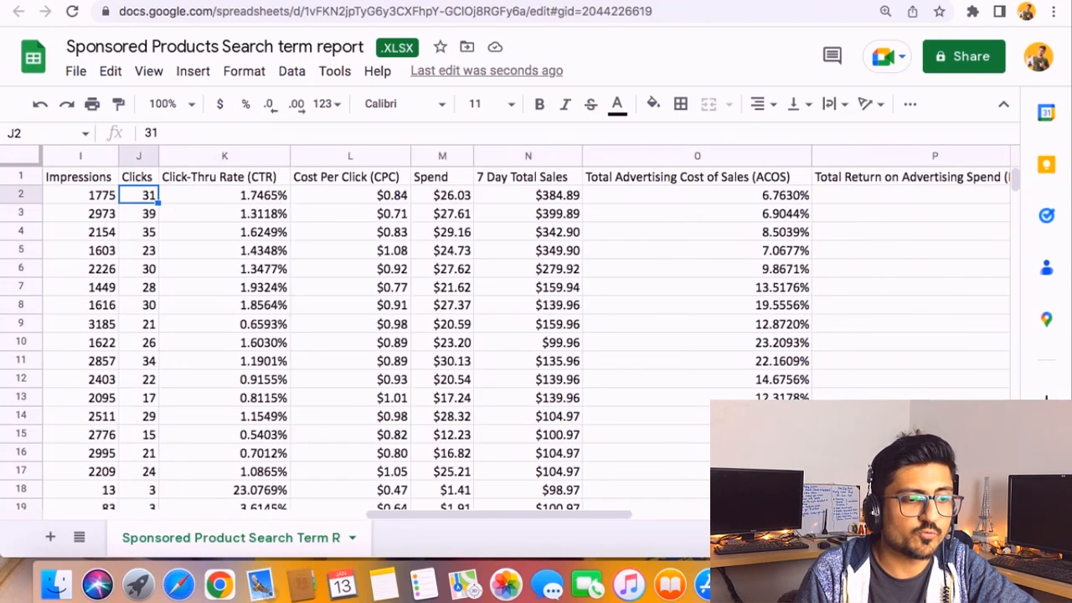
{"action": "left_click", "coordinate": [79, 194]}
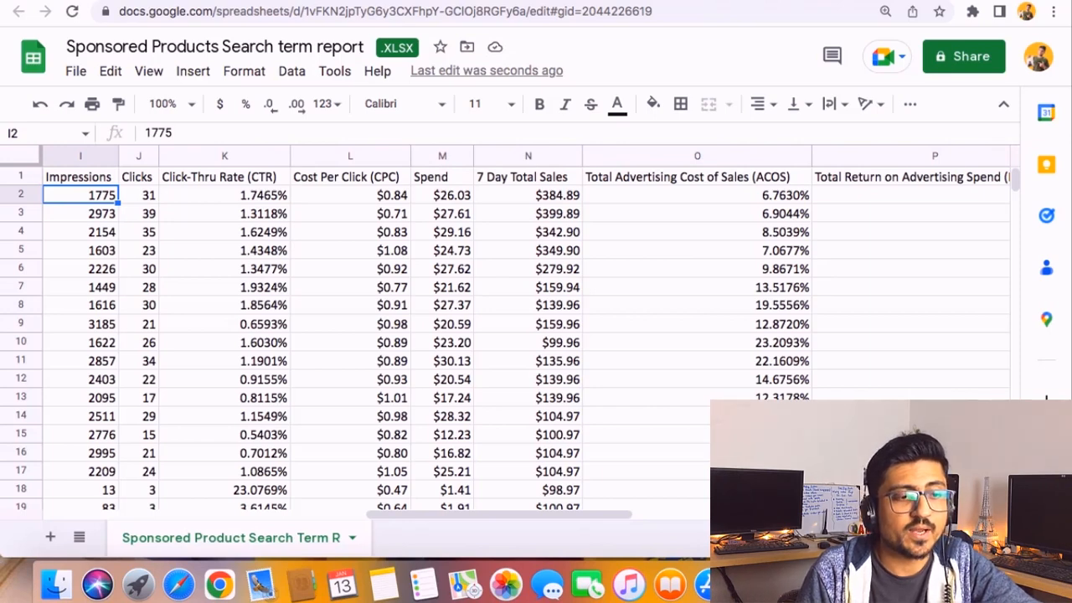
{"action": "left_click", "coordinate": [442, 195]}
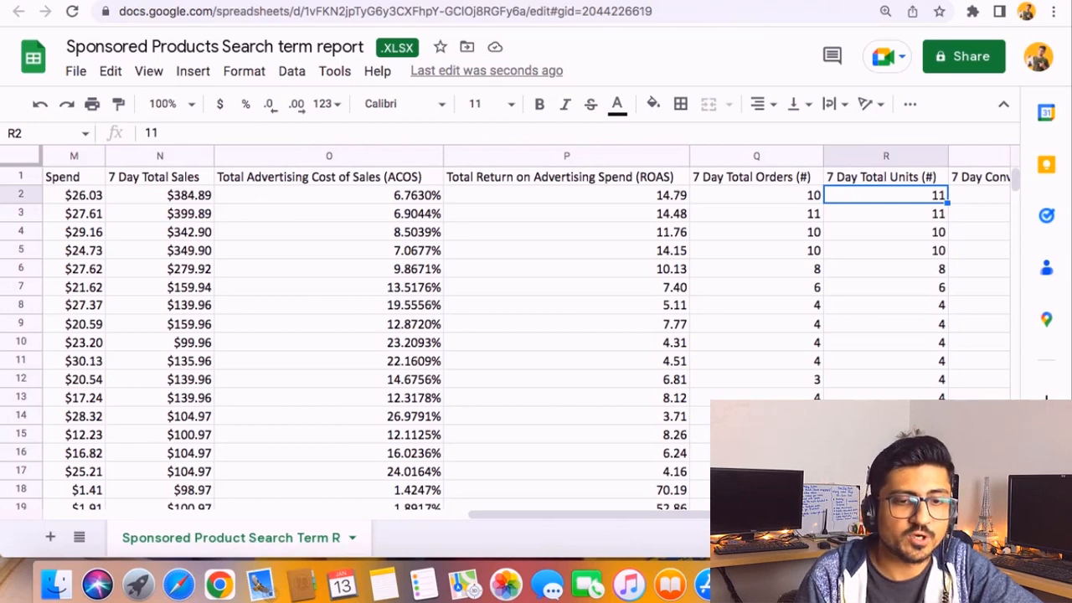
{"action": "left_click", "coordinate": [754, 177]}
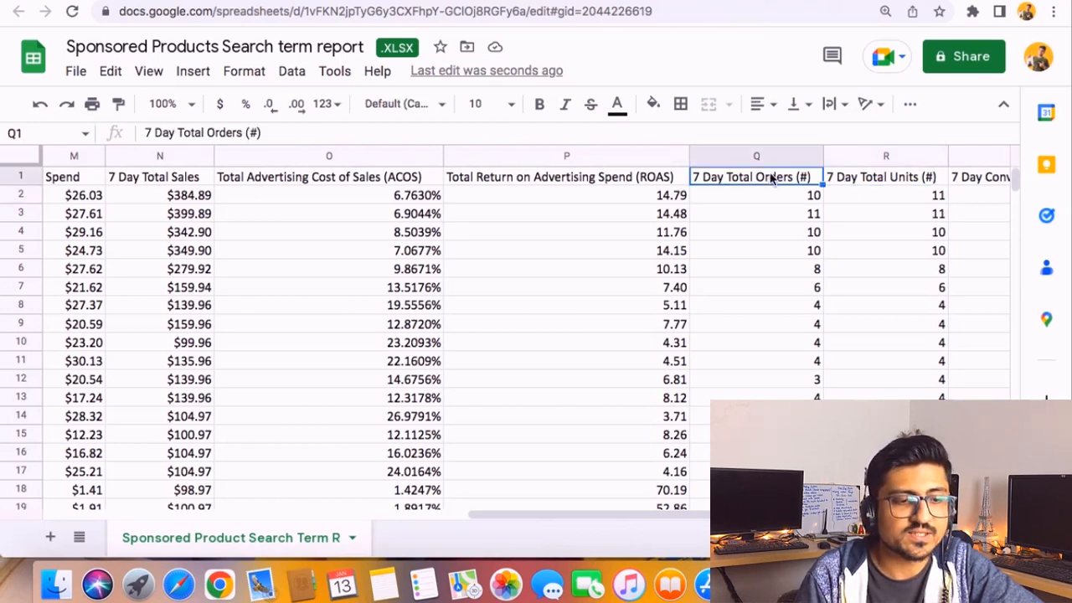
{"action": "left_click", "coordinate": [756, 194]}
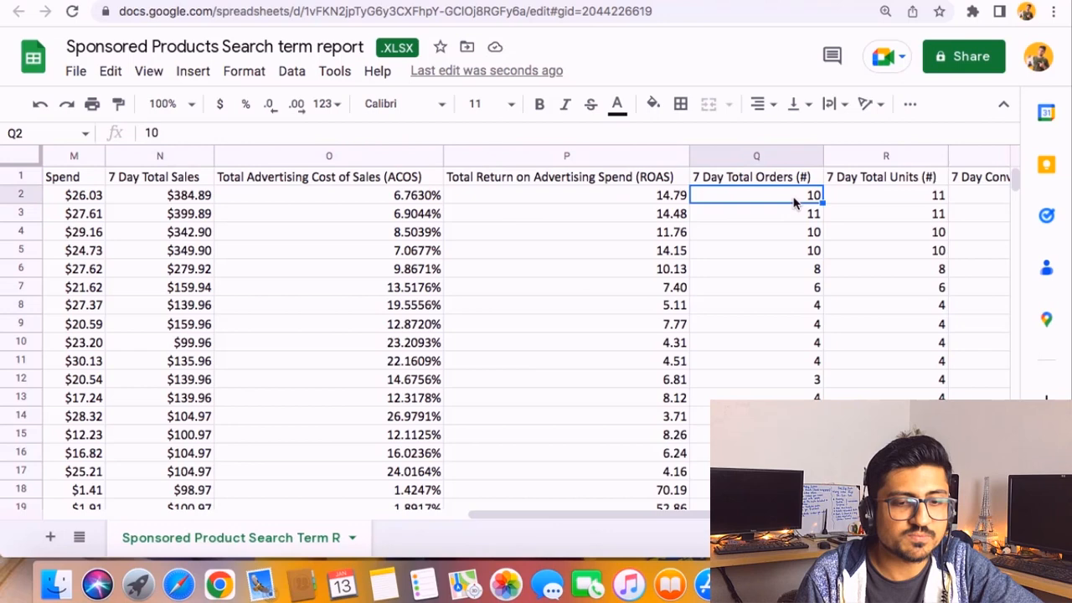
{"action": "left_click", "coordinate": [756, 250]}
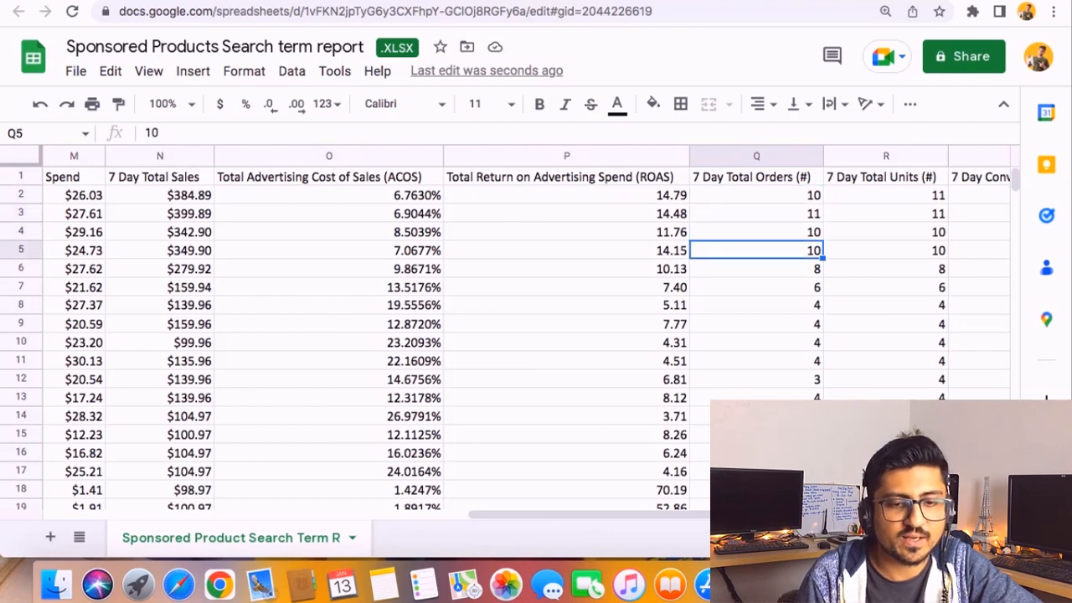
{"action": "left_click", "coordinate": [754, 304]}
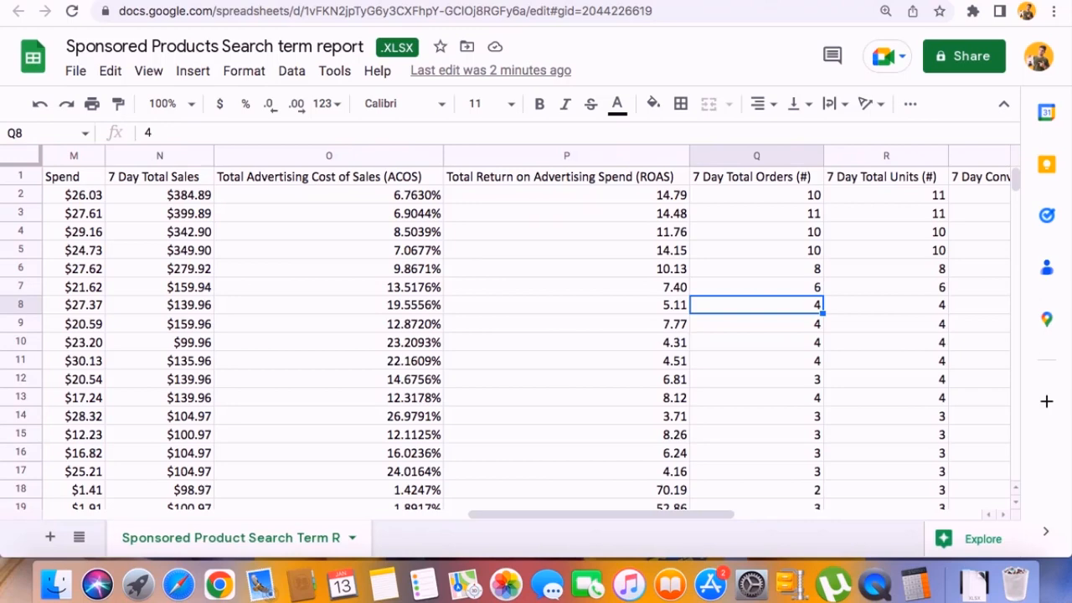
{"action": "mouse_move", "coordinate": [514, 289]}
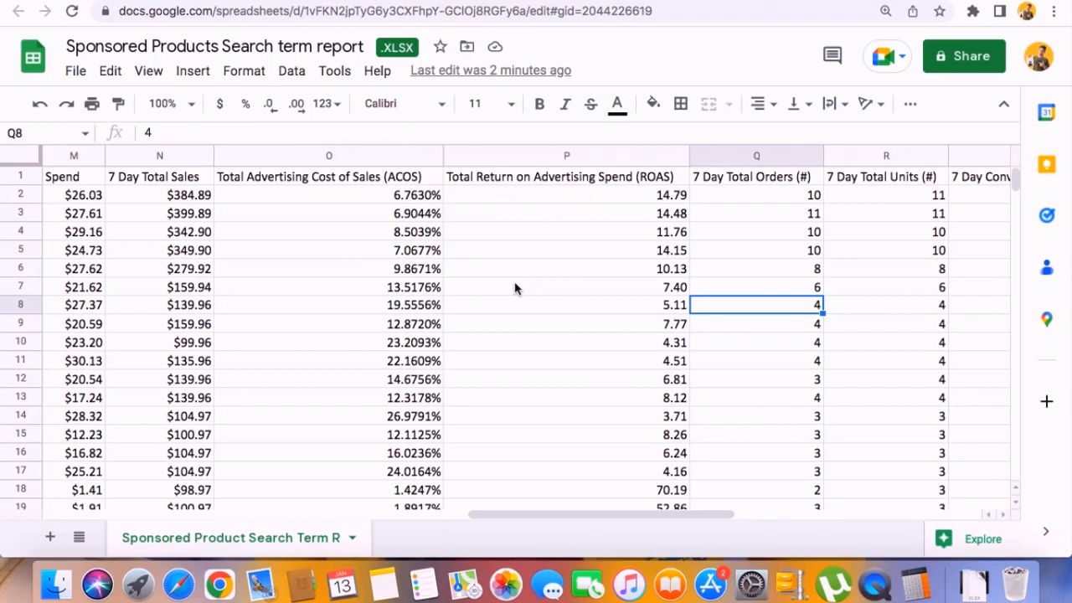
Return to column A and select the Bath Bomb Long Tail Exact Campaign Name cells.
{"action": "scroll", "scroll_direction": "left", "scroll_amount": 3}
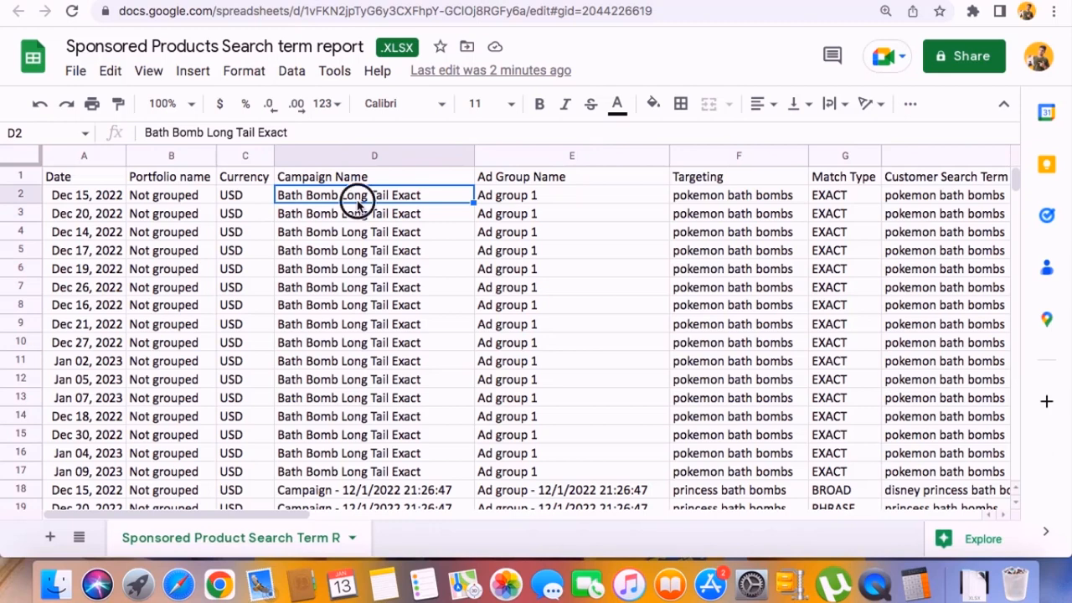
{"action": "left_click_drag", "start_coordinate": [375, 195], "coordinate": [364, 453]}
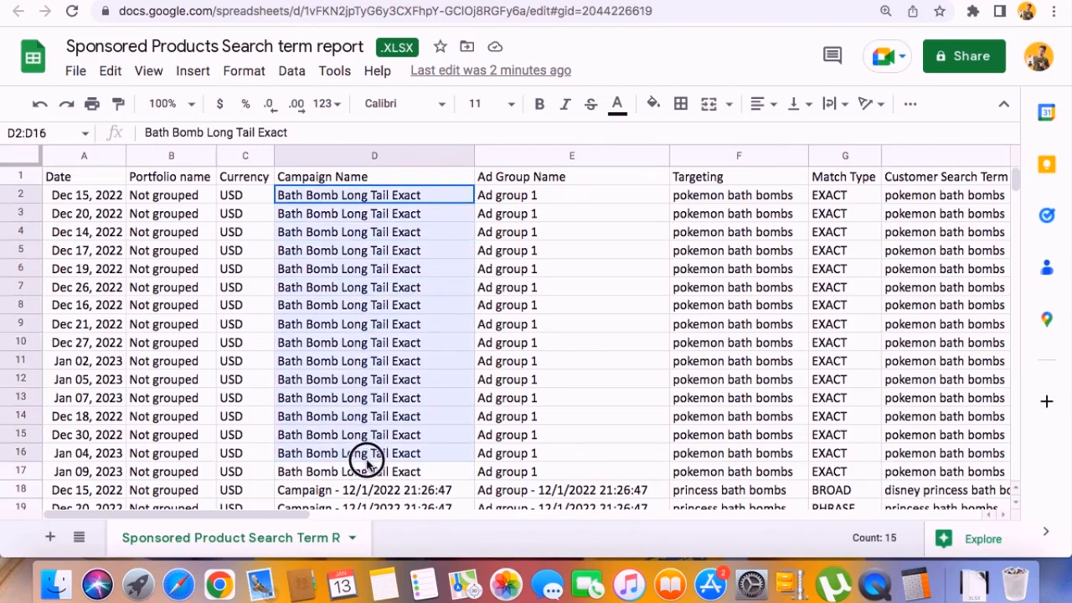
{"action": "scroll", "scroll_direction": "down", "scroll_amount": 3}
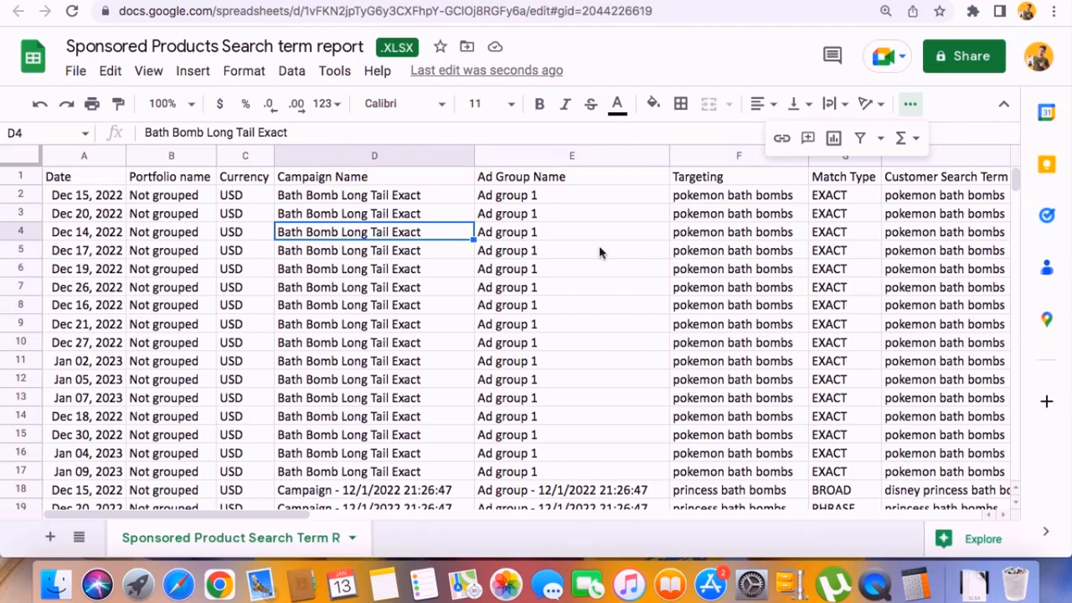
{"action": "mouse_move", "coordinate": [877, 132]}
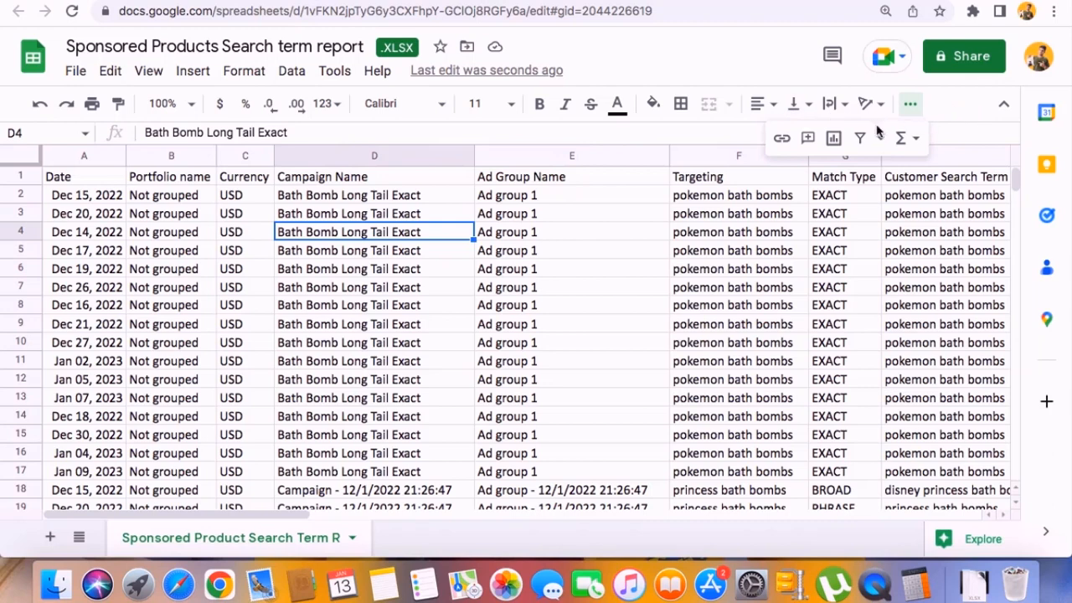
{"action": "mouse_move", "coordinate": [862, 138]}
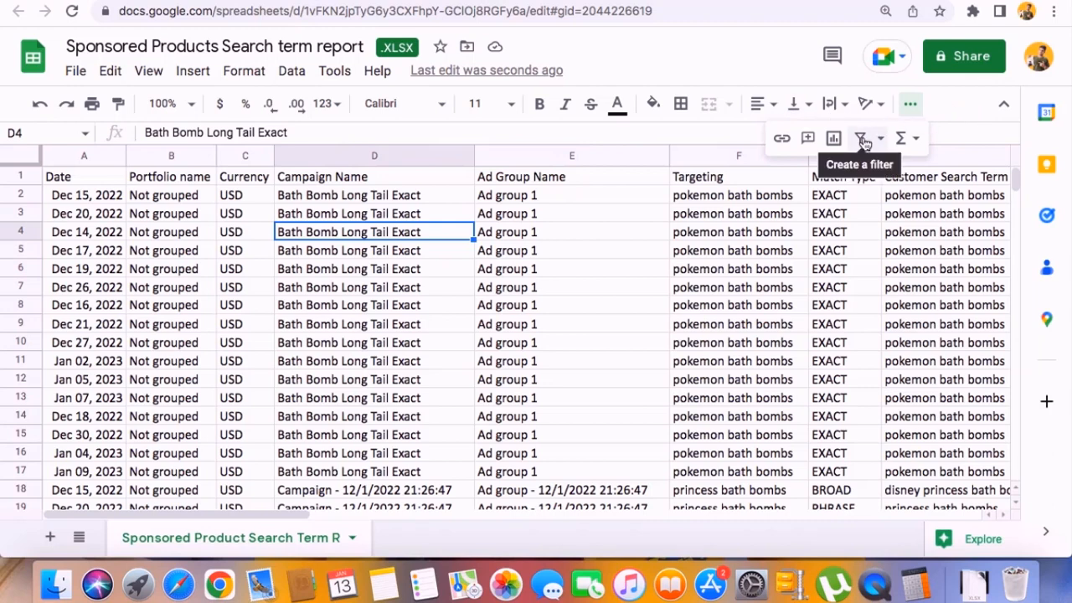
Create a filter on the report so every header column gets a filter toggle.
{"action": "left_click", "coordinate": [864, 138]}
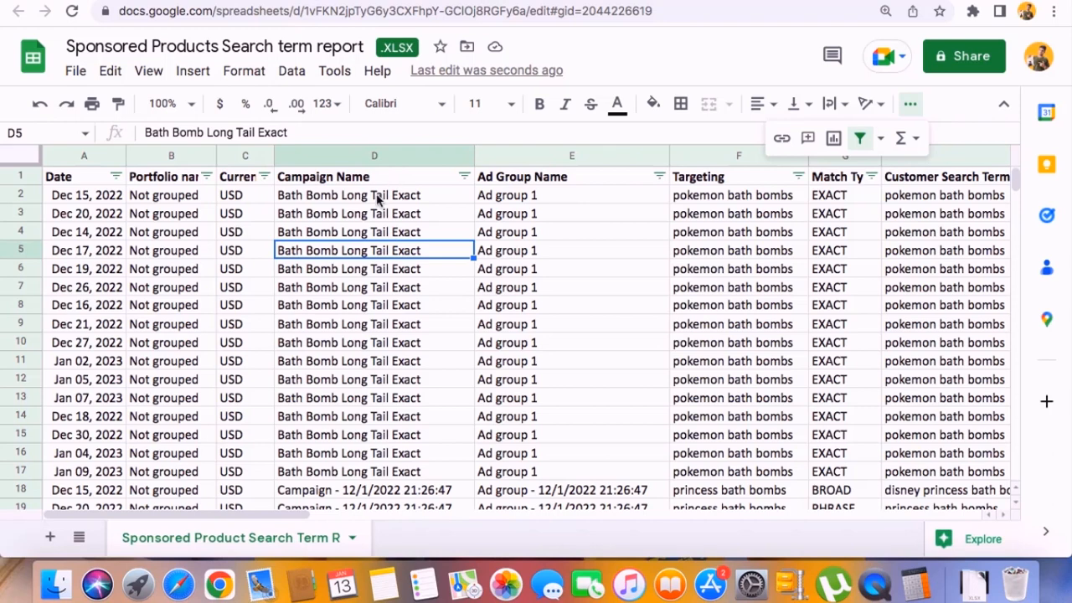
{"action": "left_click", "coordinate": [374, 195]}
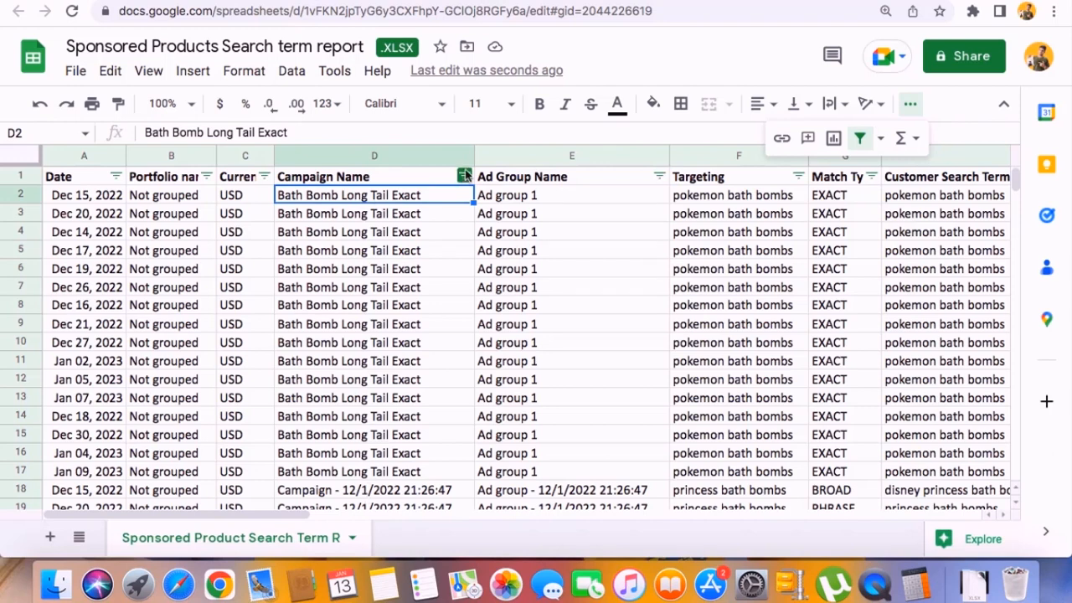
Filter Campaign Name to show only Bath Bomb Long Tail Exact rows.
{"action": "left_click", "coordinate": [463, 175]}
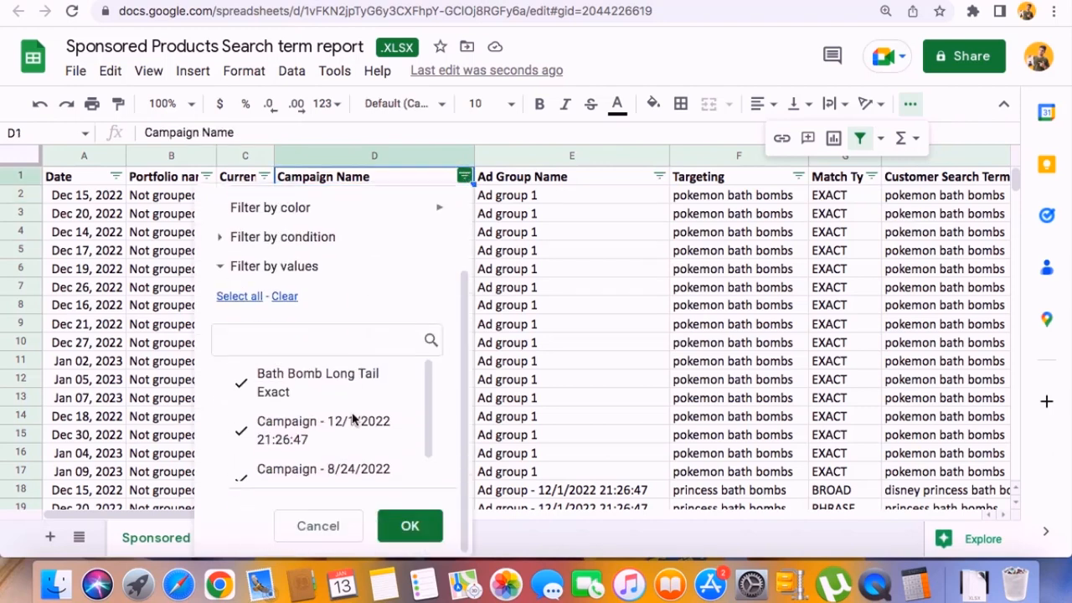
{"action": "left_click", "coordinate": [285, 296]}
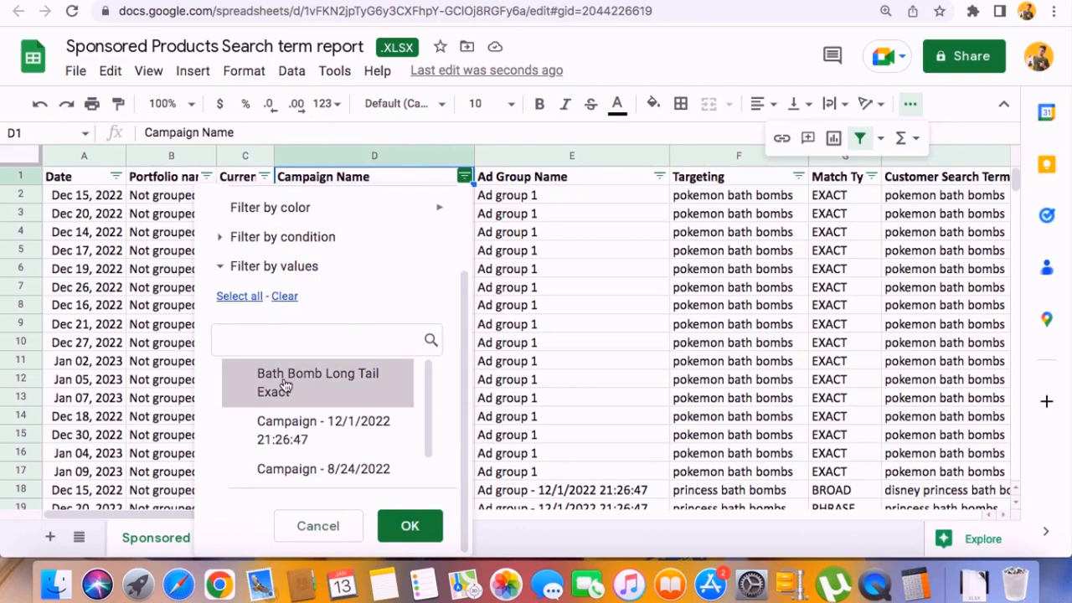
{"action": "left_click", "coordinate": [316, 382]}
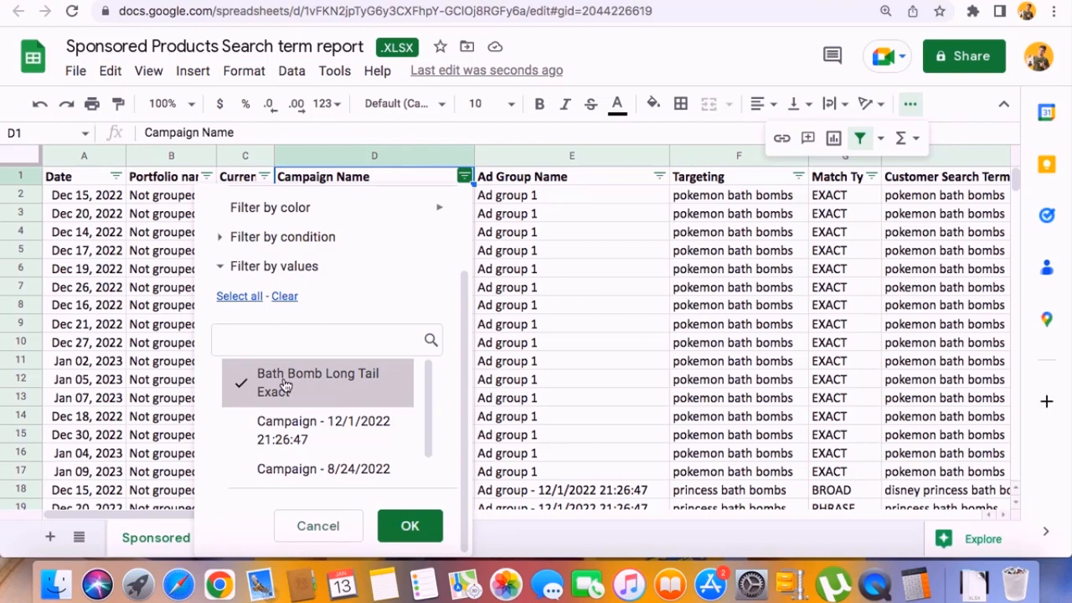
{"action": "left_click", "coordinate": [409, 526]}
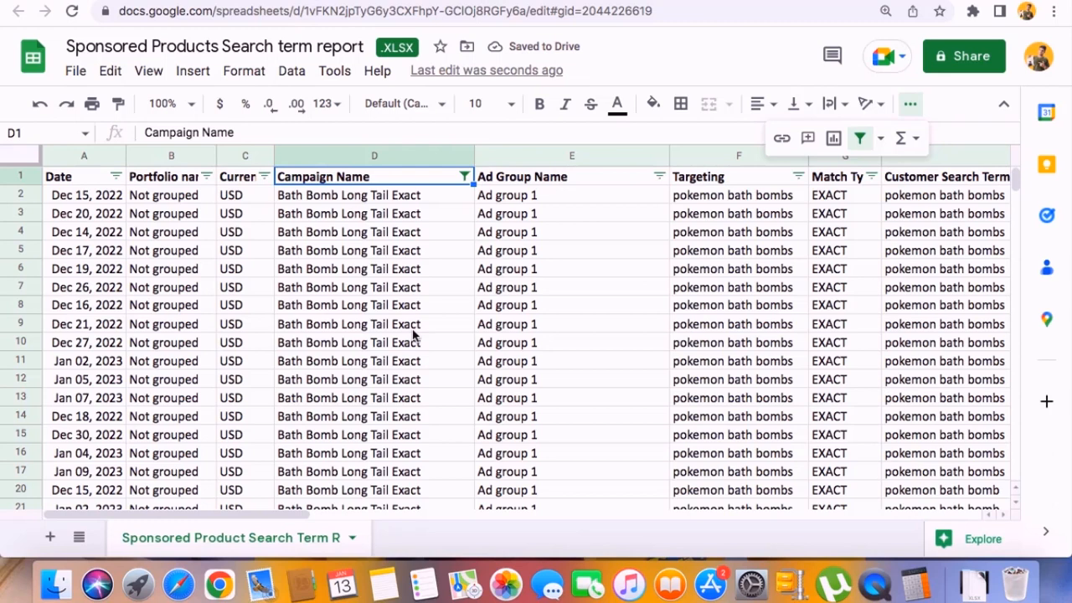
{"action": "scroll", "scroll_direction": "down", "scroll_amount": 3}
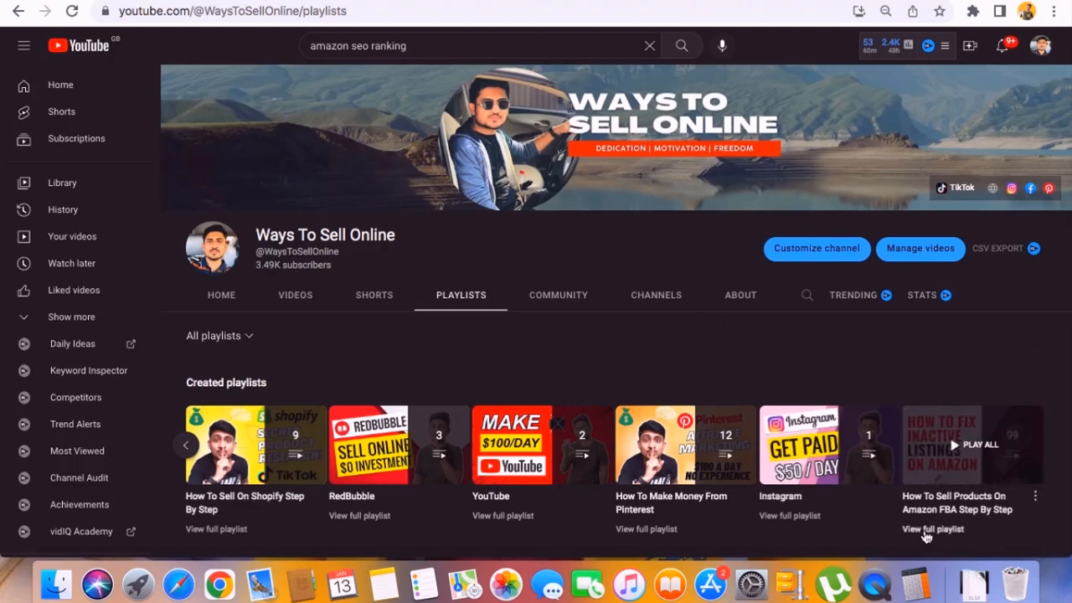
Open the full 'How To Sell Products On Amazon FBA Step By Step' playlist of 99 videos.
{"action": "left_click", "coordinate": [932, 529]}
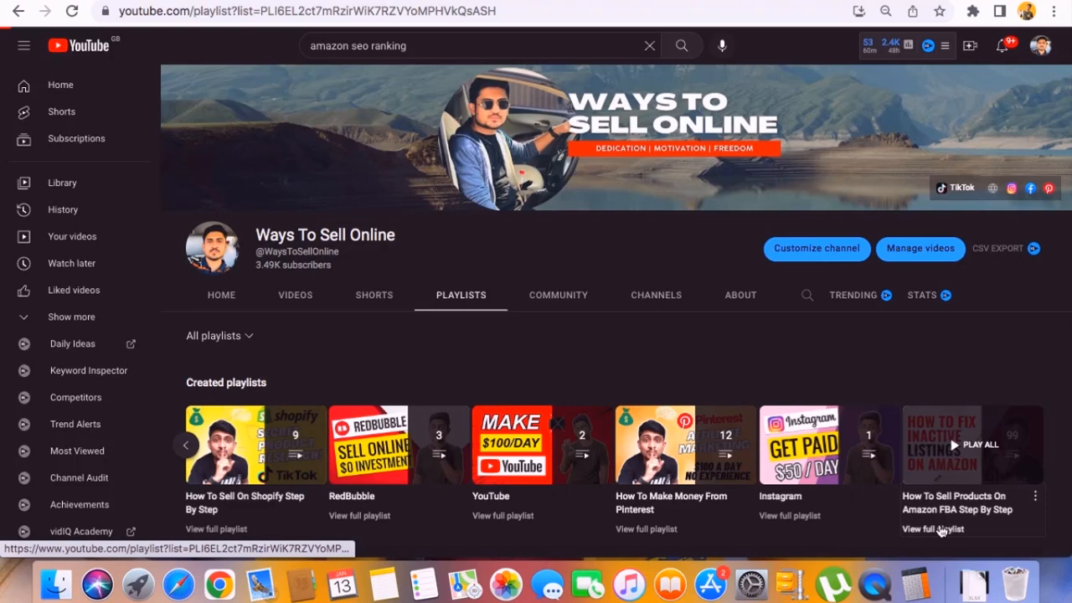
{"action": "left_click", "coordinate": [931, 528]}
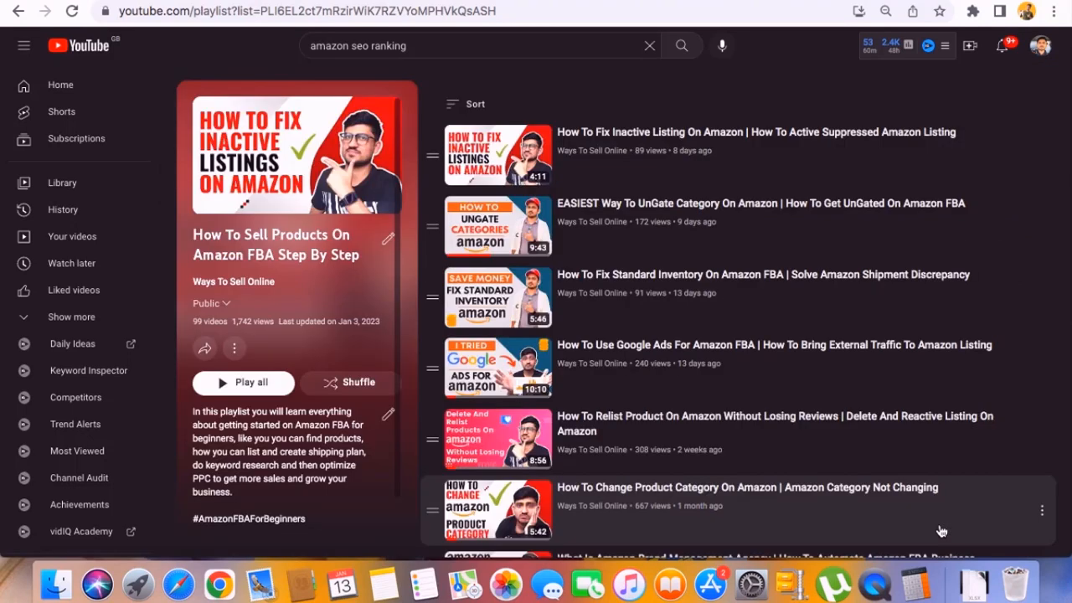